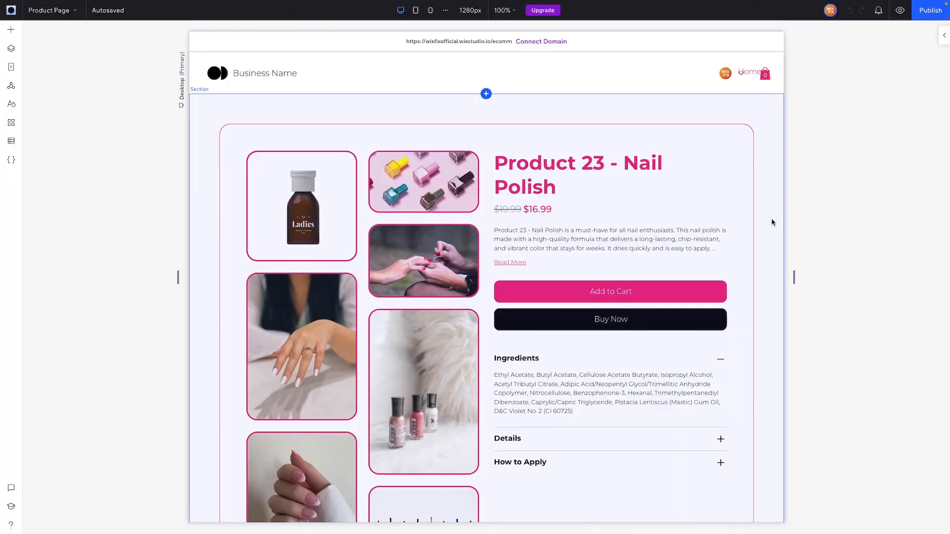
- Show the Site Pages panel listing the store and member pages
scroll(down, 3)
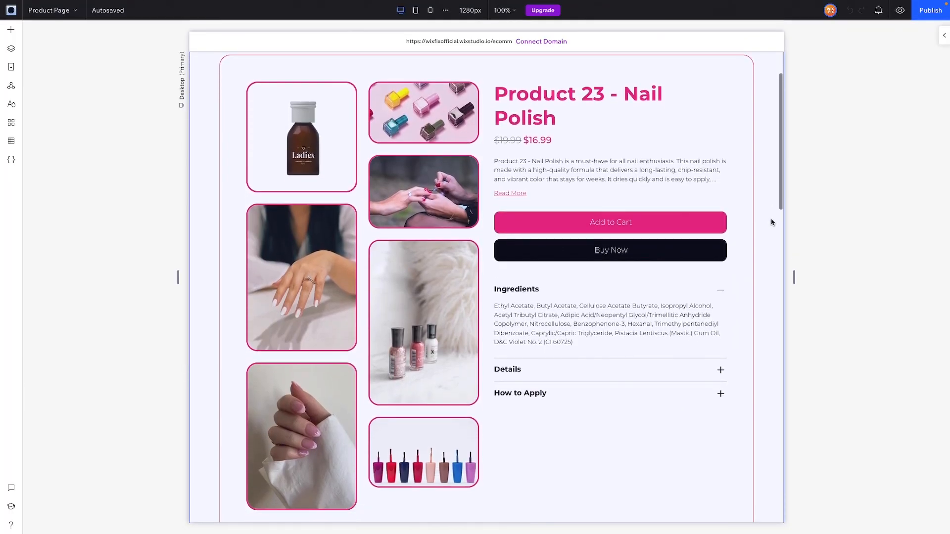
scroll(down, 3)
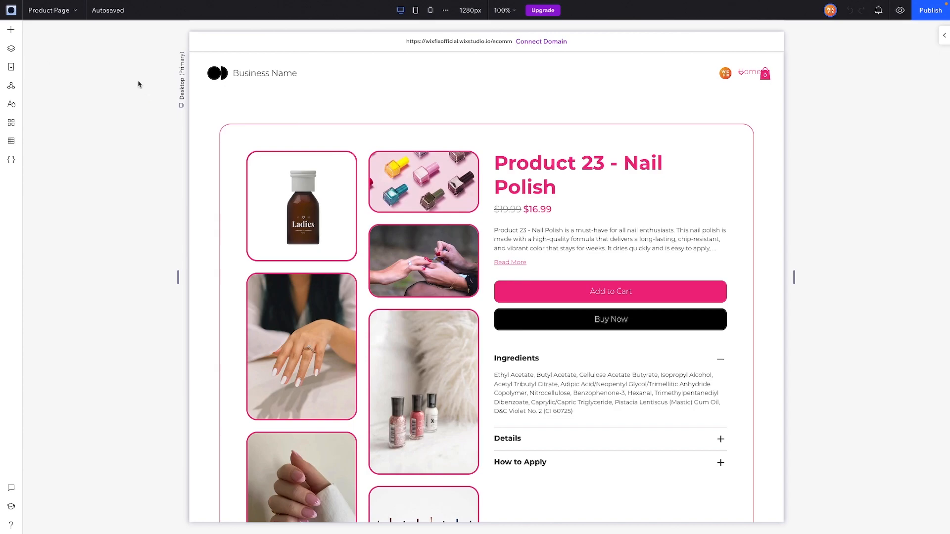
click(11, 67)
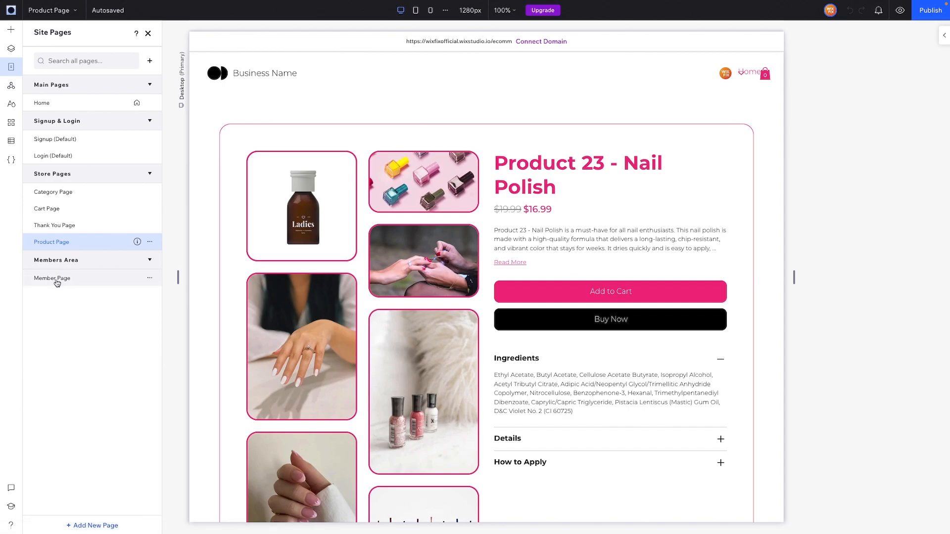
- Switch to the Member Page under Members Area and select its account widget
click(52, 278)
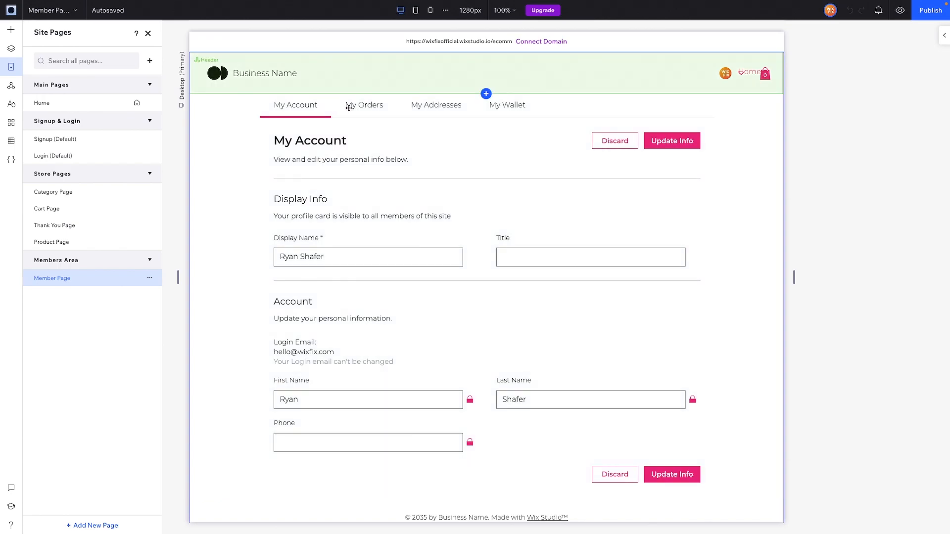
click(295, 105)
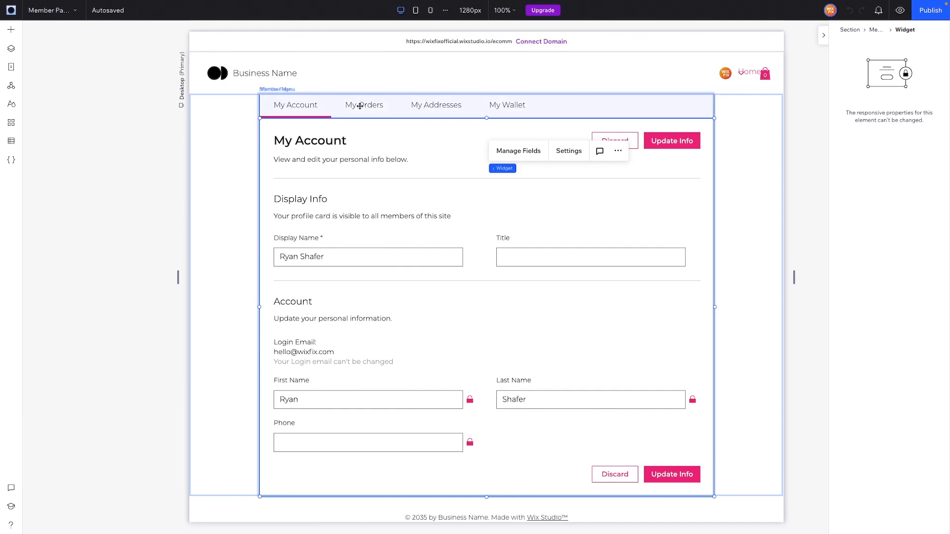
mouse_move(514, 107)
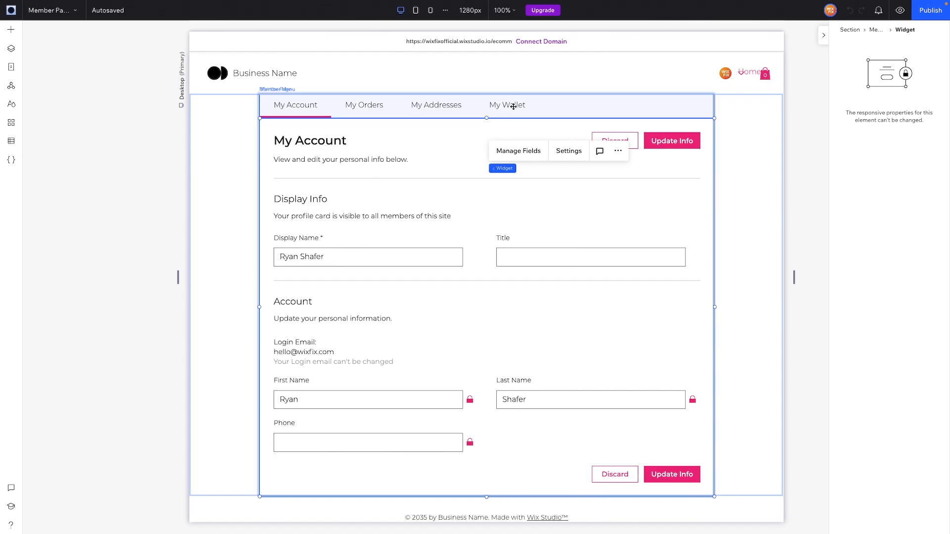
- Select the Member Menu of tabs and expand its Design options in the Inspector
click(11, 123)
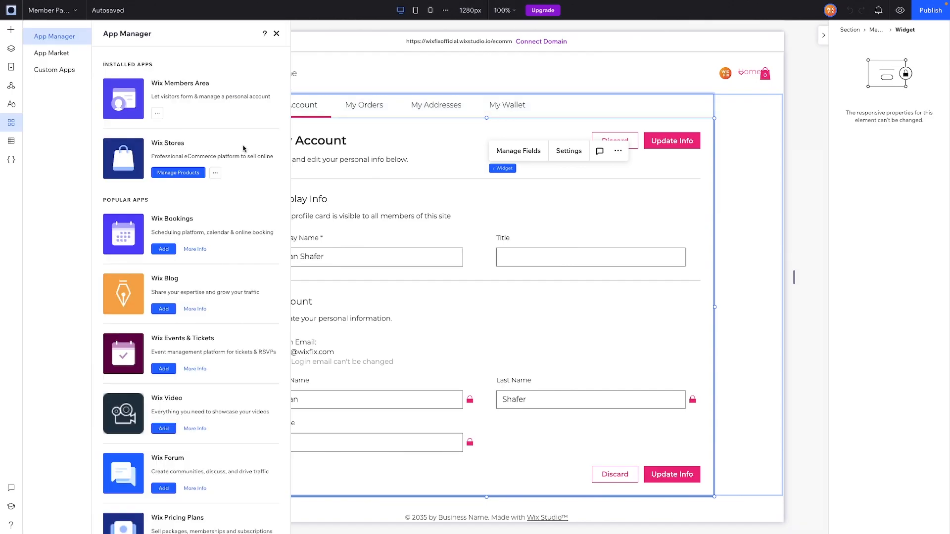
click(276, 34)
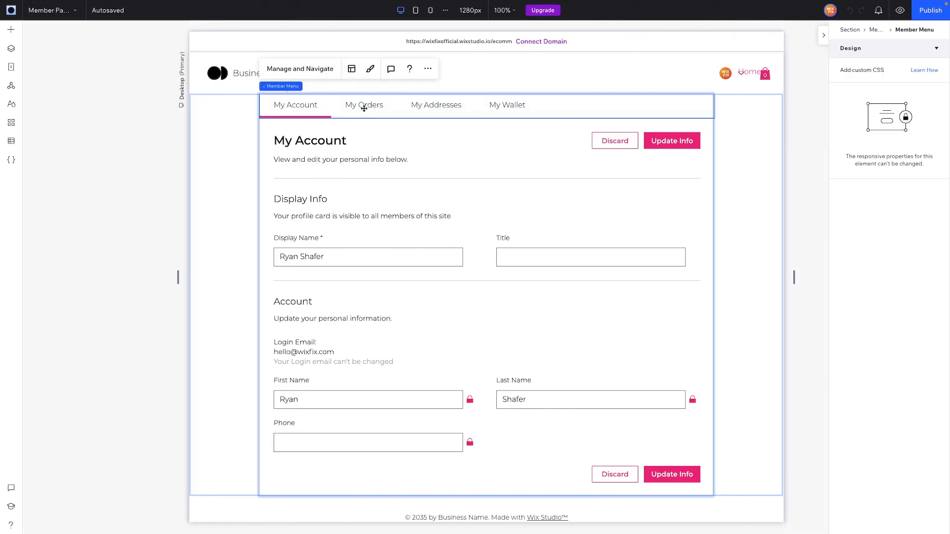
click(436, 104)
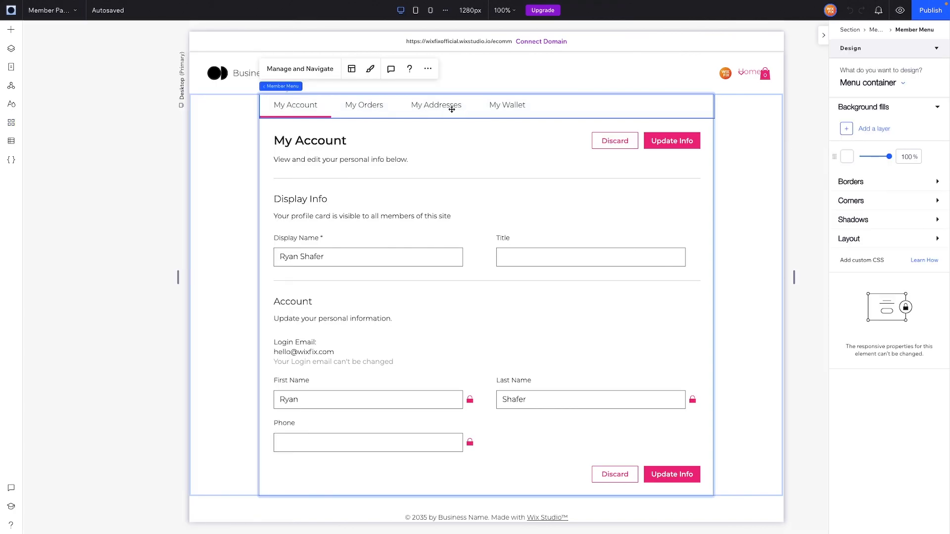
mouse_move(503, 111)
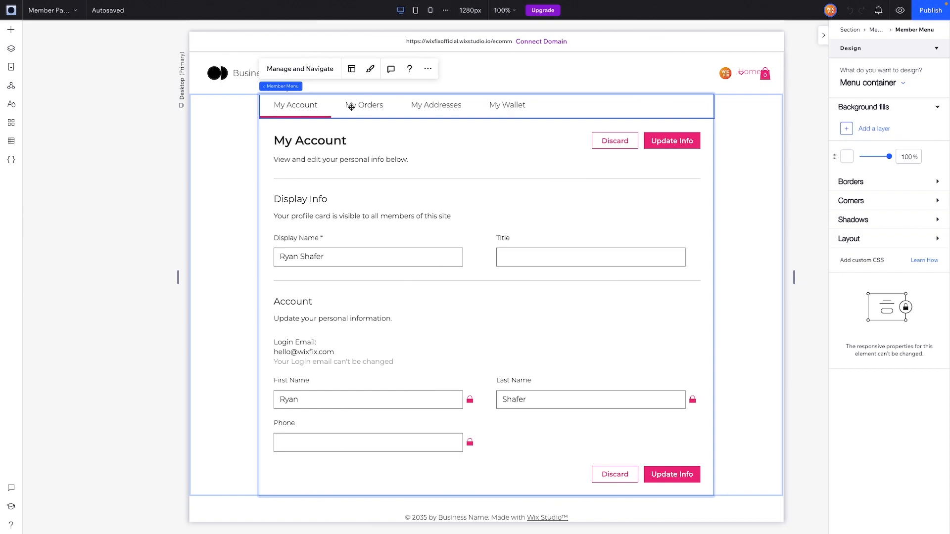
mouse_move(313, 73)
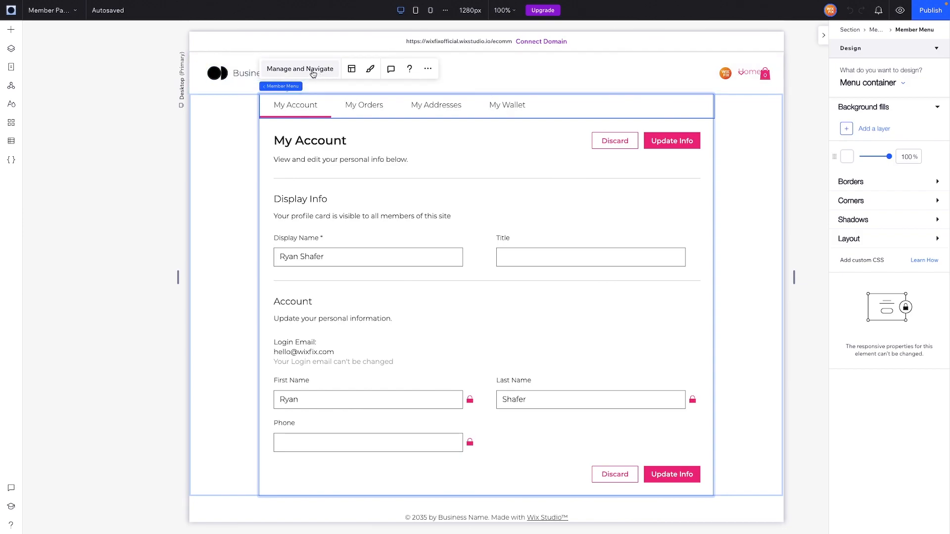
click(300, 68)
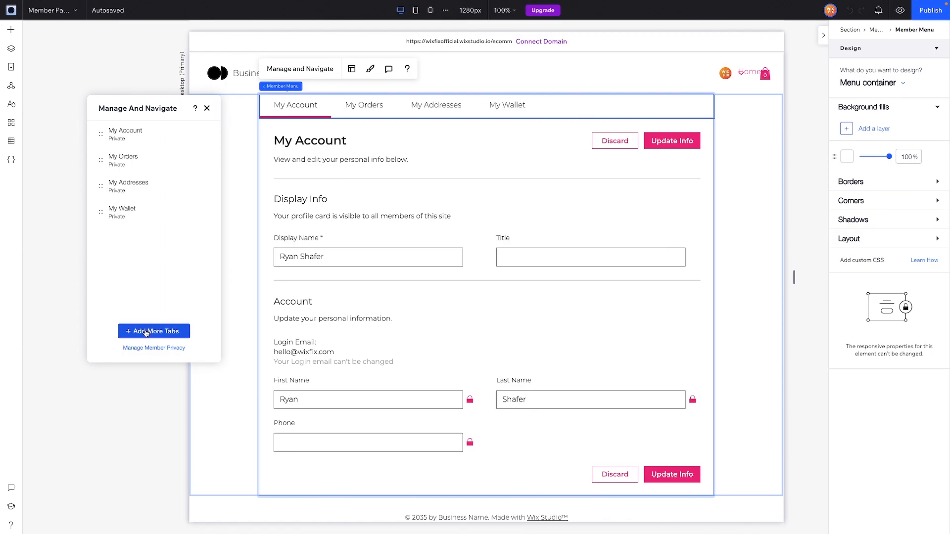
click(153, 332)
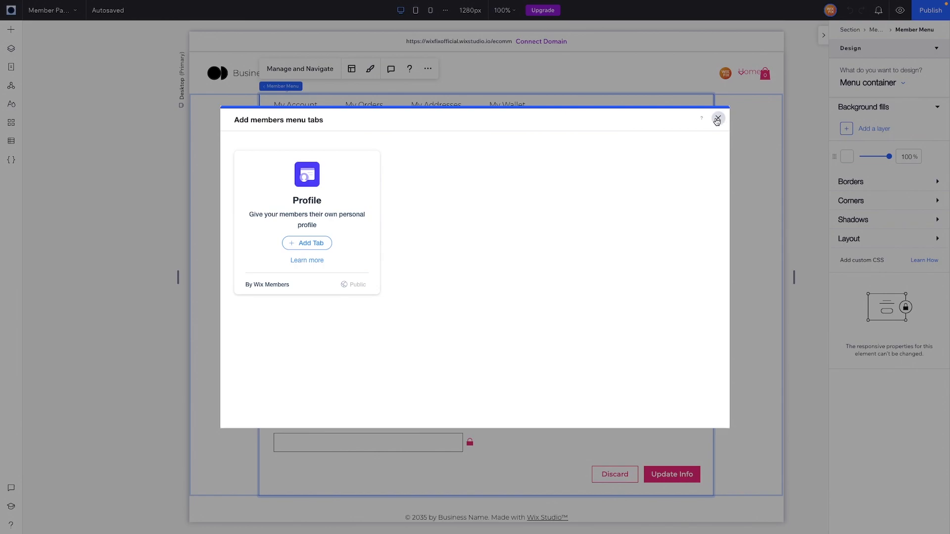
click(718, 118)
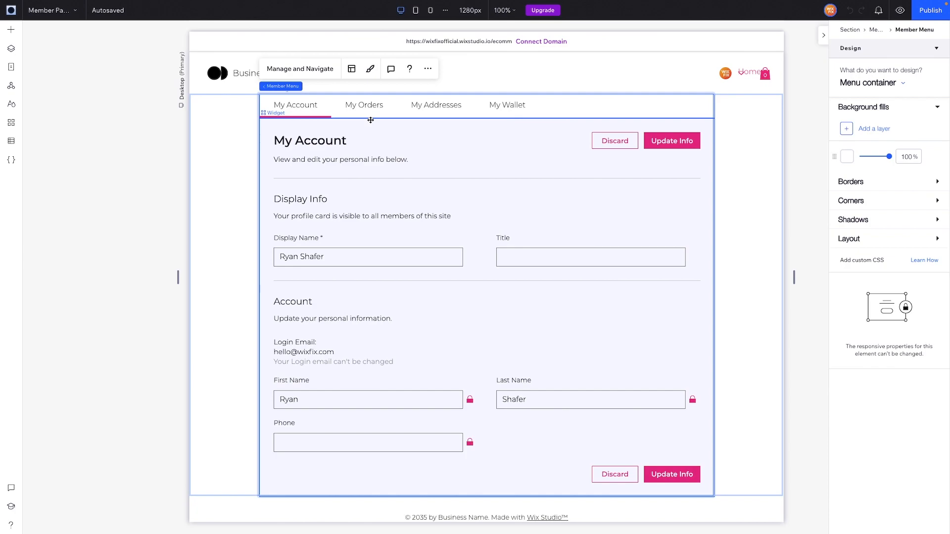
- In Menu Layout, try spacing between tabs up to 100, then reset it to 0
click(352, 69)
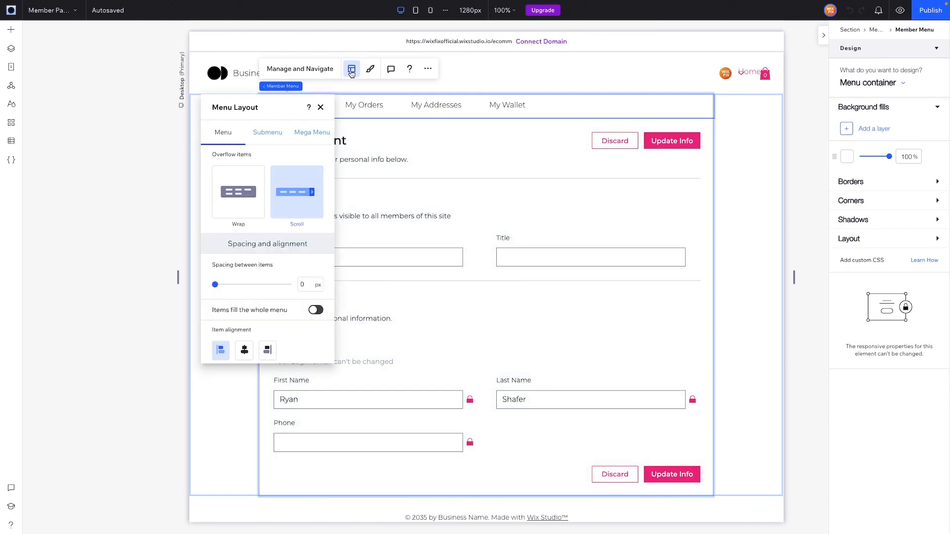
mouse_move(251, 196)
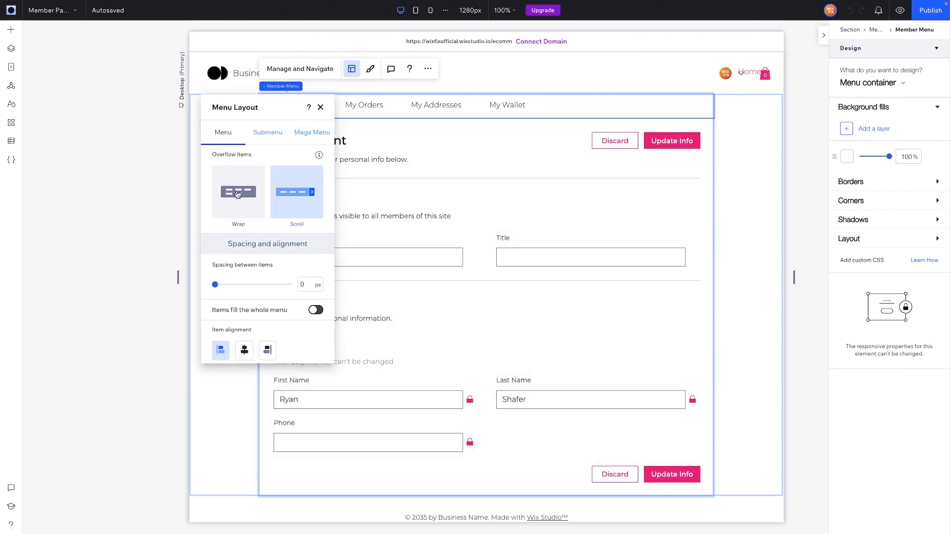
click(296, 192)
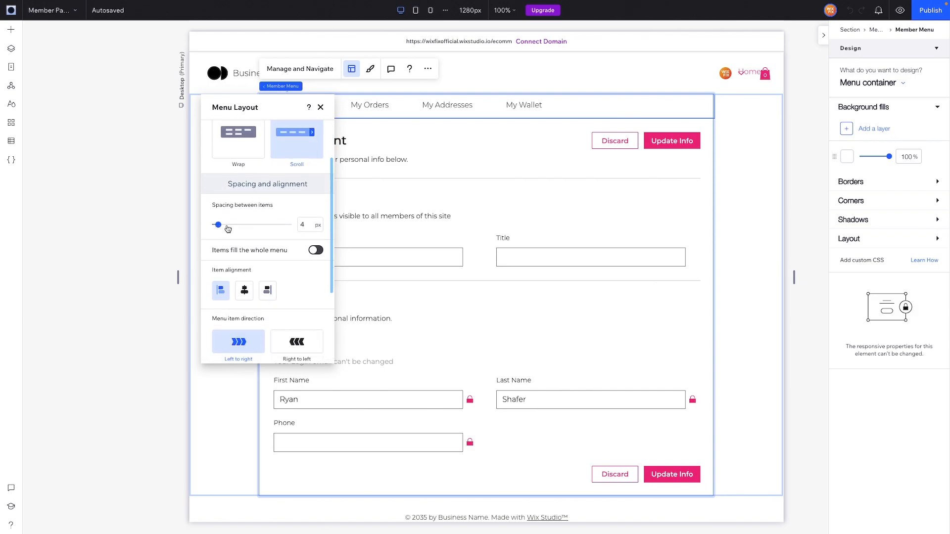
drag(217, 224, 247, 225)
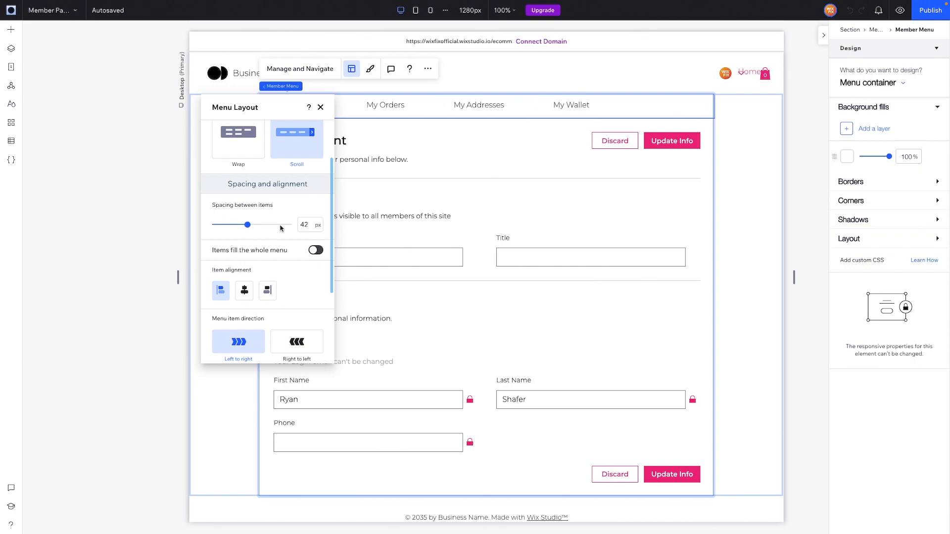
drag(246, 225, 293, 225)
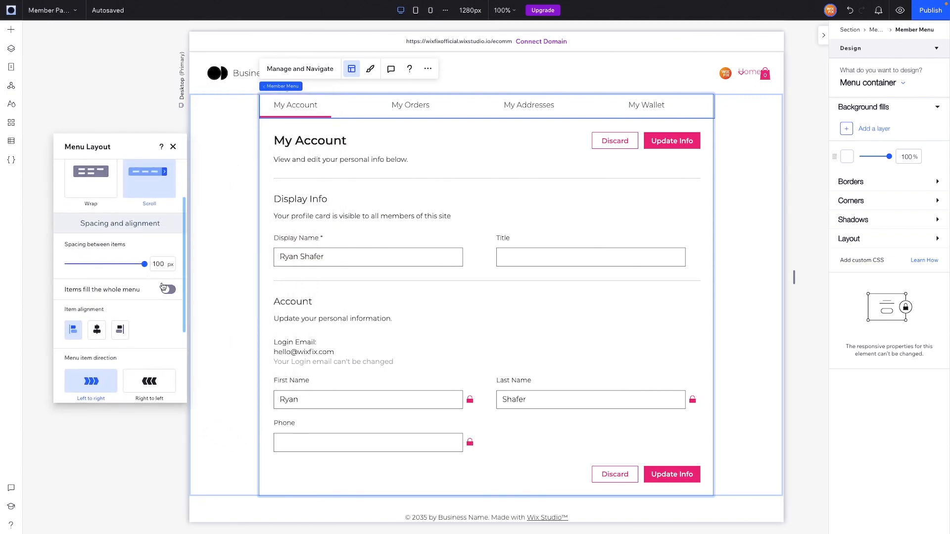
drag(142, 265, 67, 264)
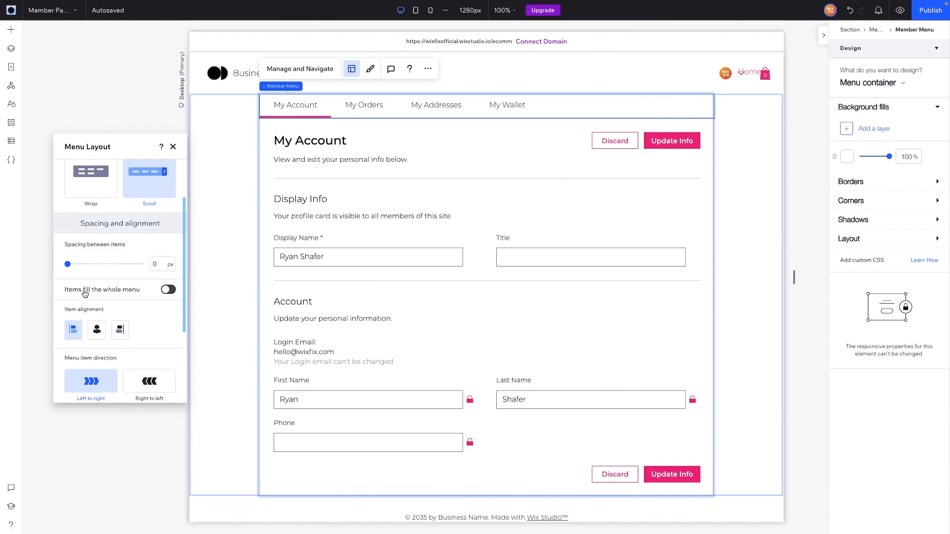
- Have items fill the whole menu with centered text; try right-to-left direction and revert
click(168, 290)
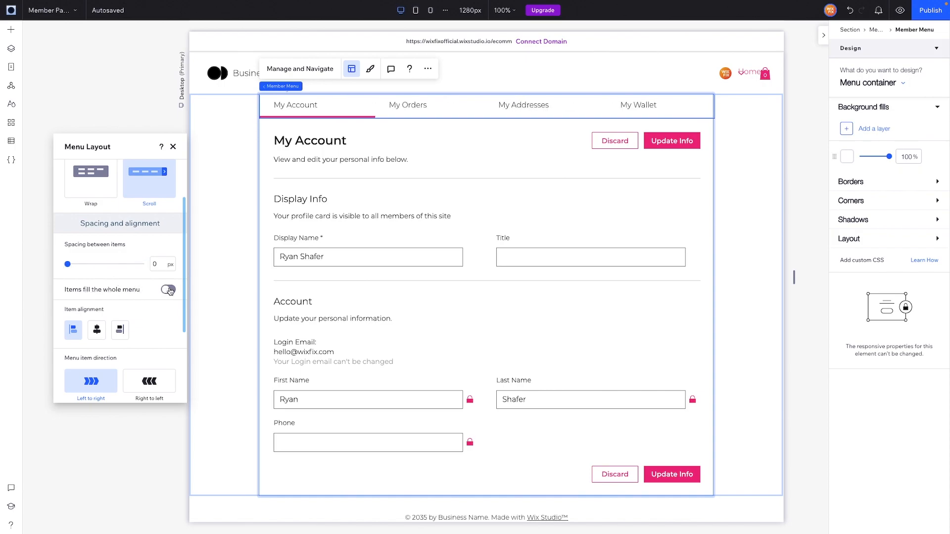
click(168, 290)
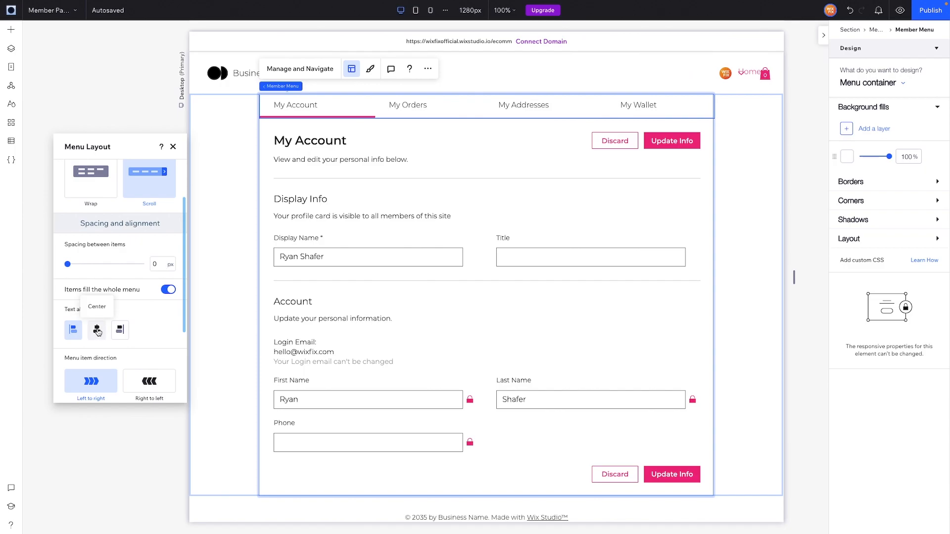
click(96, 330)
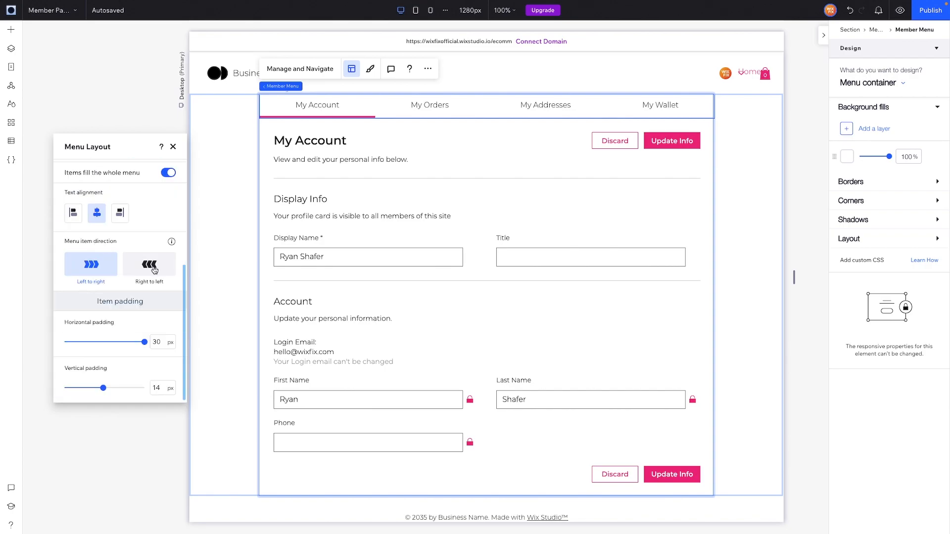
click(90, 263)
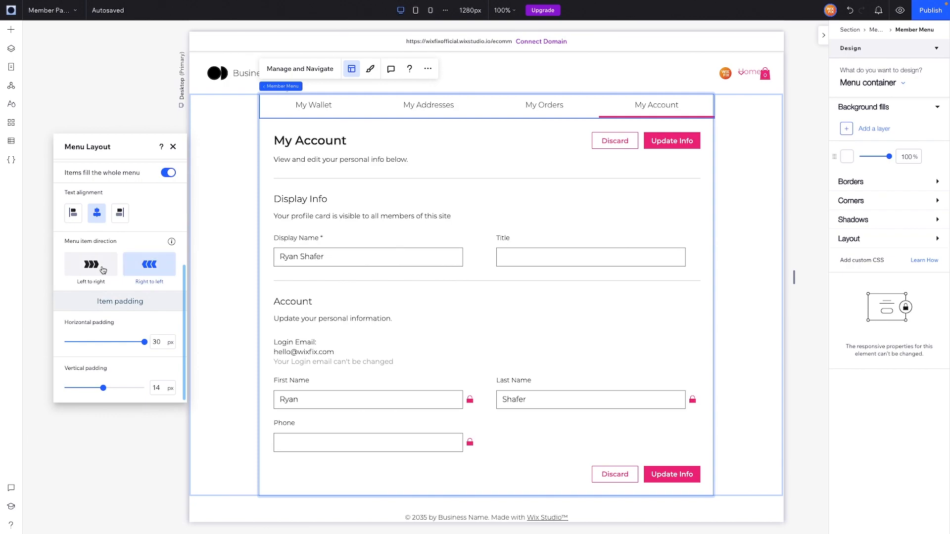
click(90, 265)
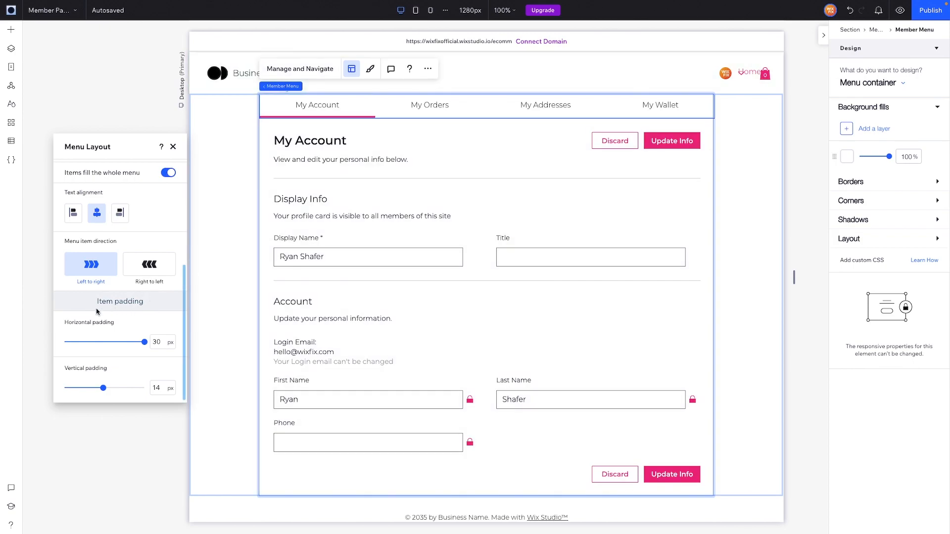
mouse_move(129, 341)
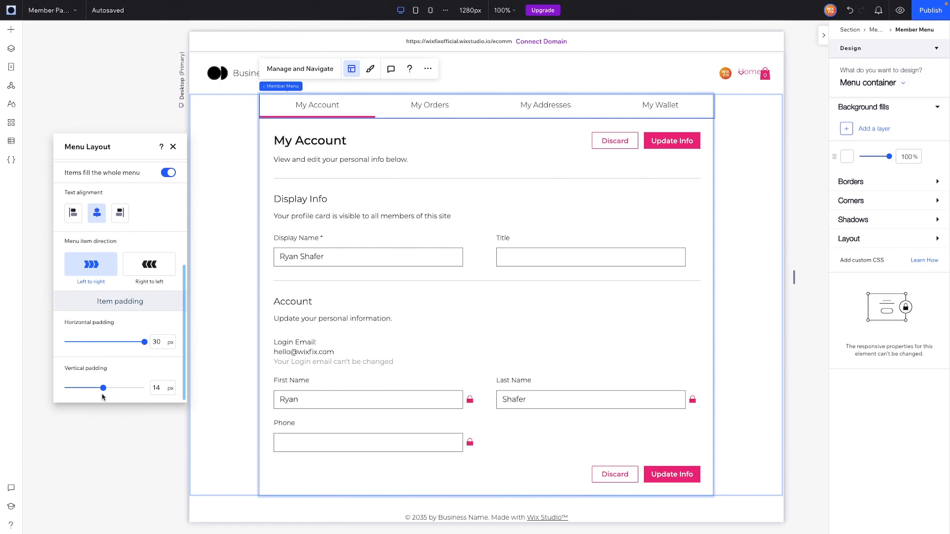
- Set vertical padding to 30 px, stop items filling the menu, and readjust horizontal padding
drag(102, 388, 134, 388)
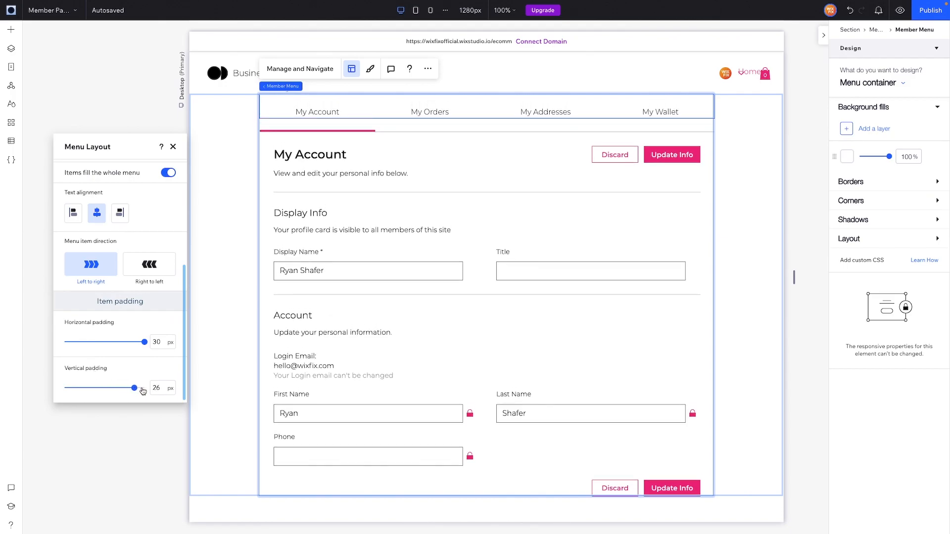
drag(134, 388, 90, 388)
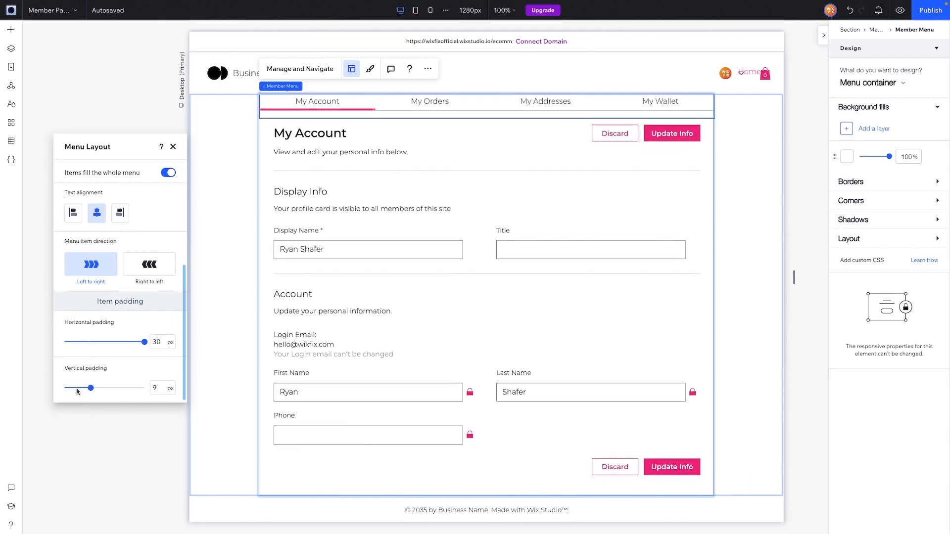
drag(90, 388, 144, 388)
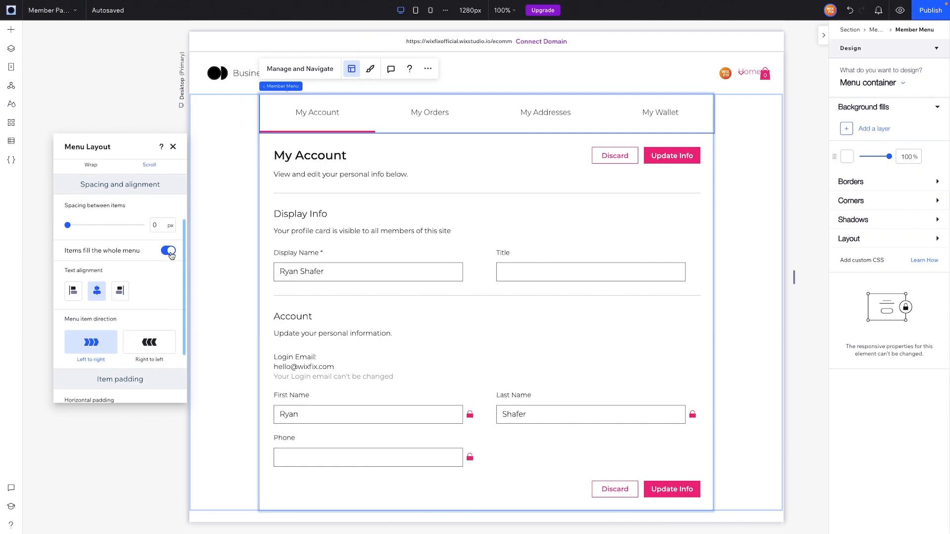
click(168, 250)
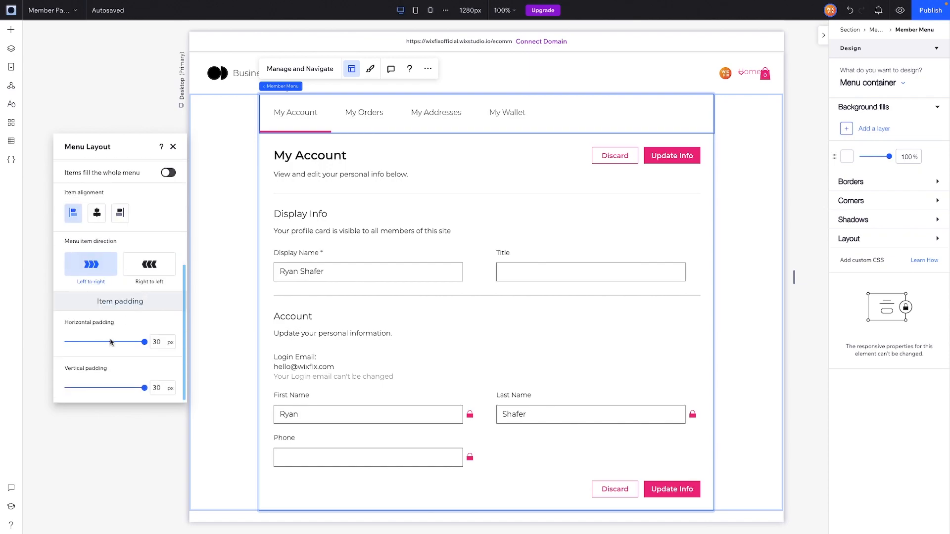
drag(144, 341, 117, 341)
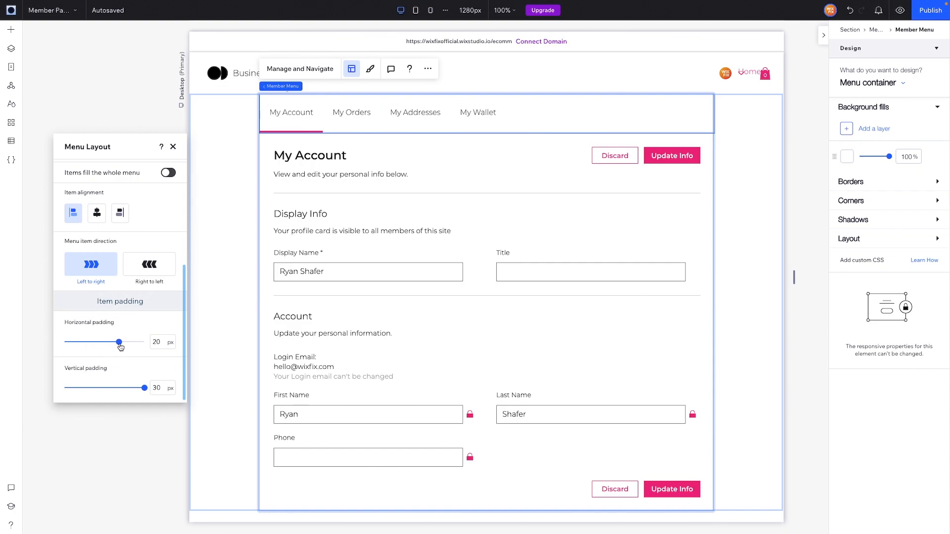
drag(117, 341, 144, 341)
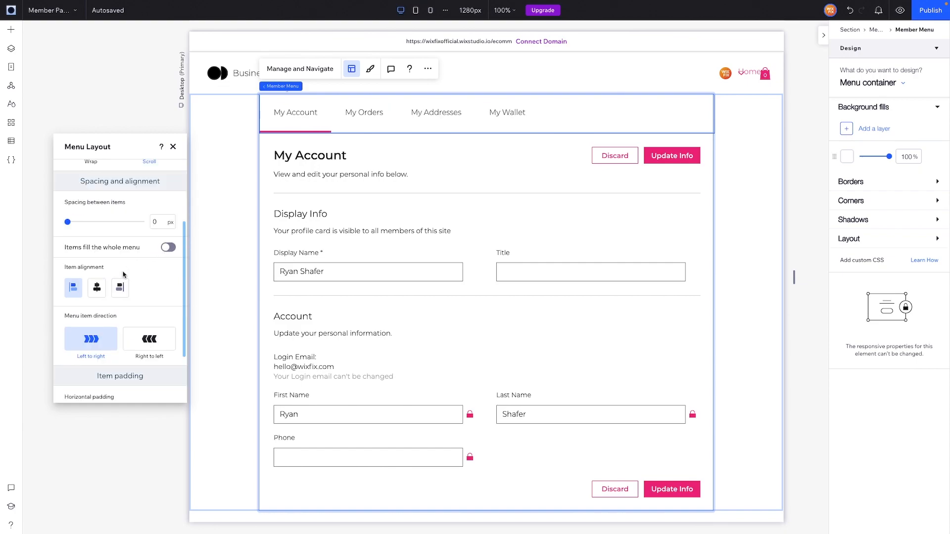
- Make items fill the whole menu again and choose Menu items in the Design dropdown
click(168, 247)
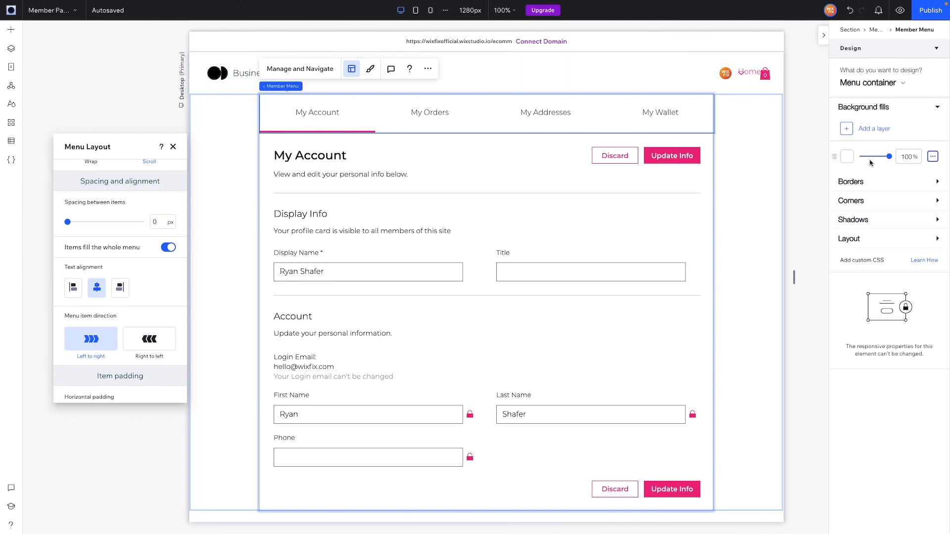
mouse_move(11, 95)
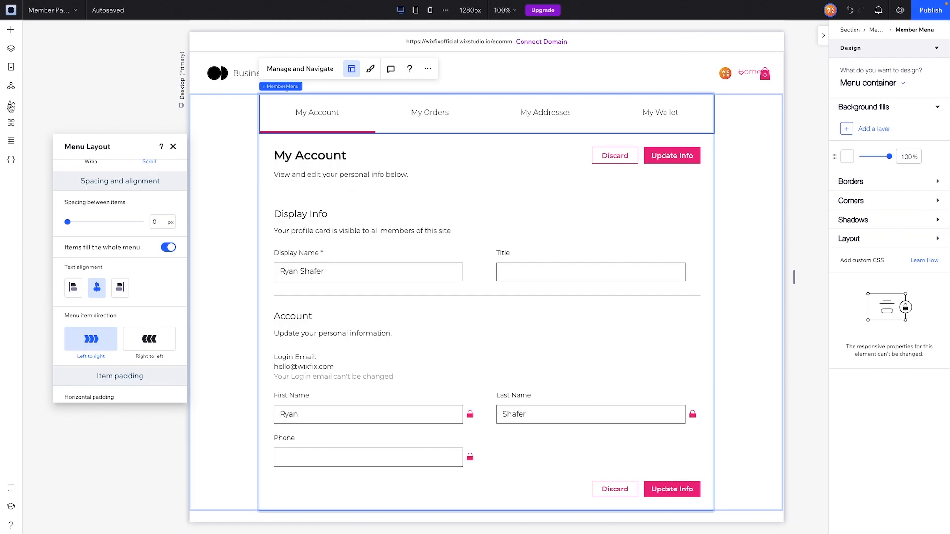
click(11, 104)
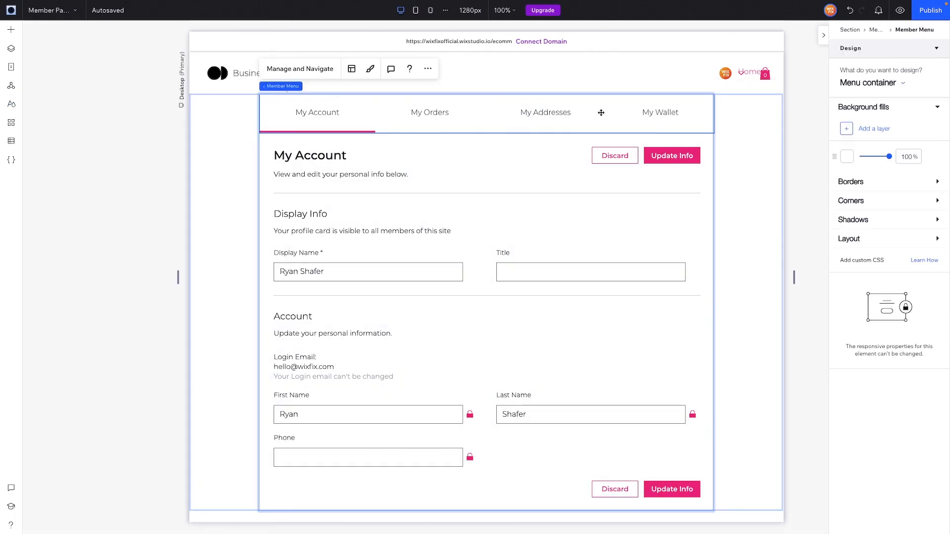
click(870, 83)
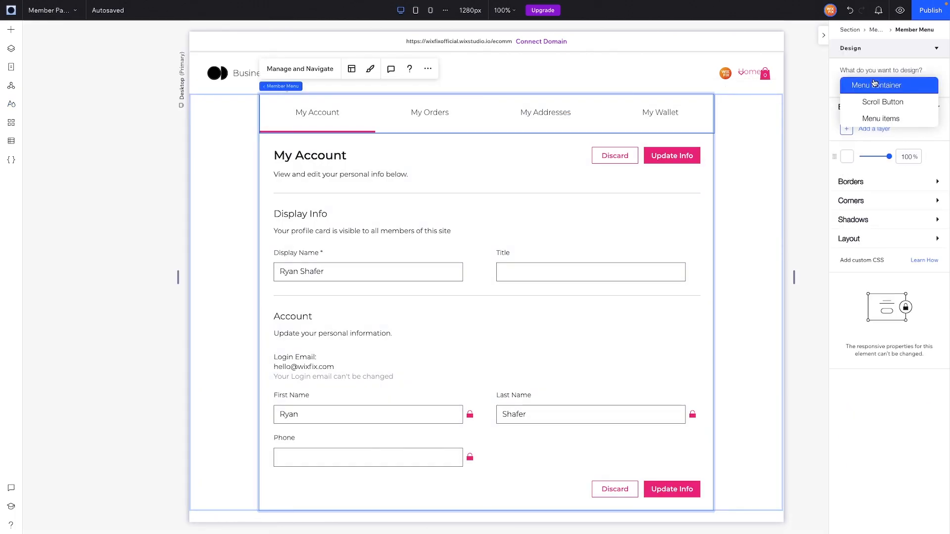
click(881, 118)
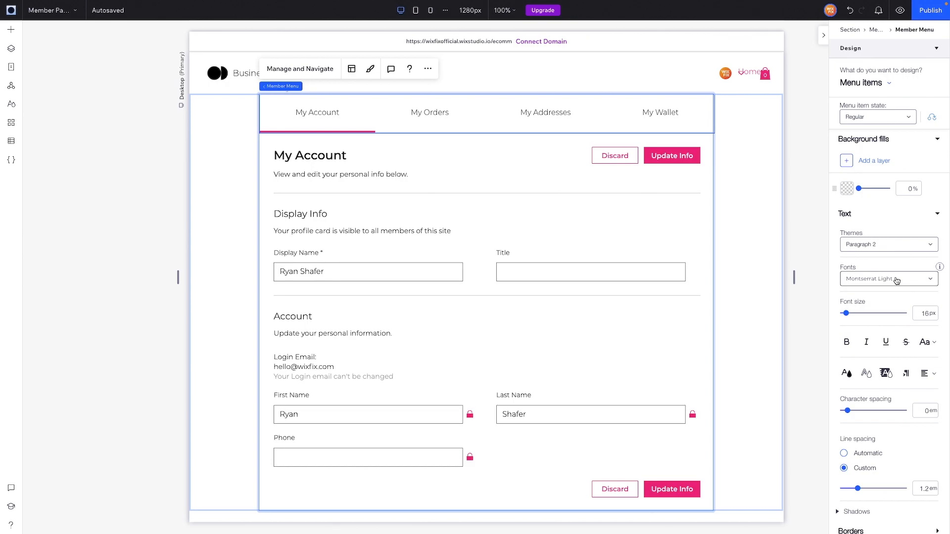
- Set the menu items' font to Montserrat Bold
click(888, 279)
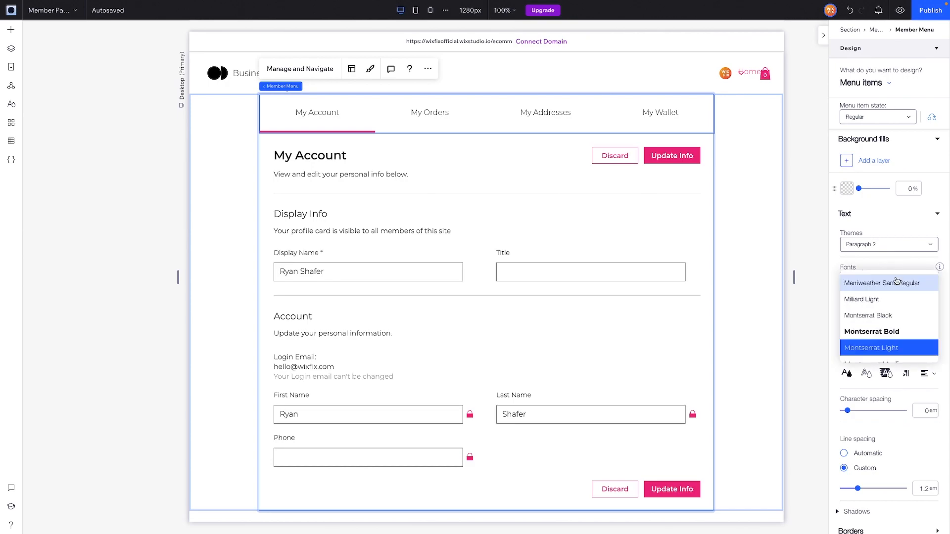
scroll(down, 3)
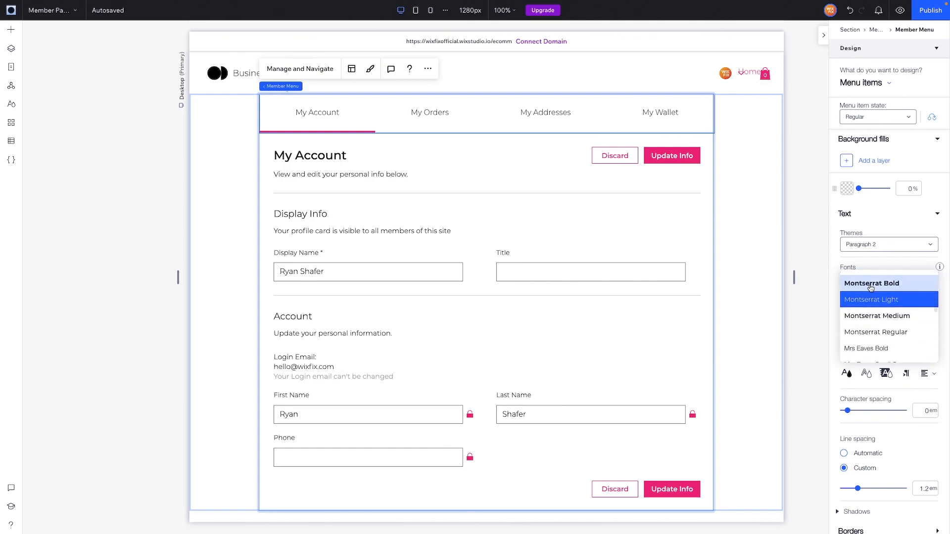
click(871, 284)
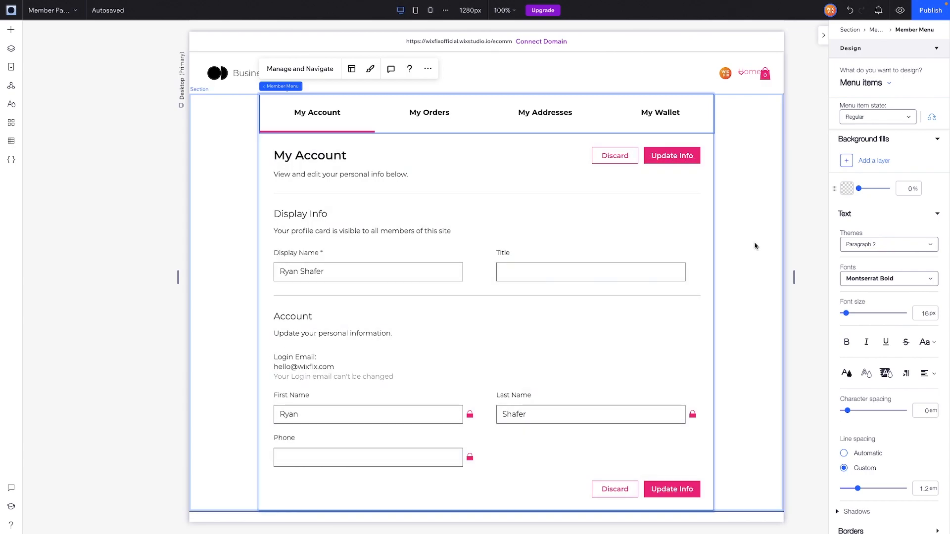
click(864, 83)
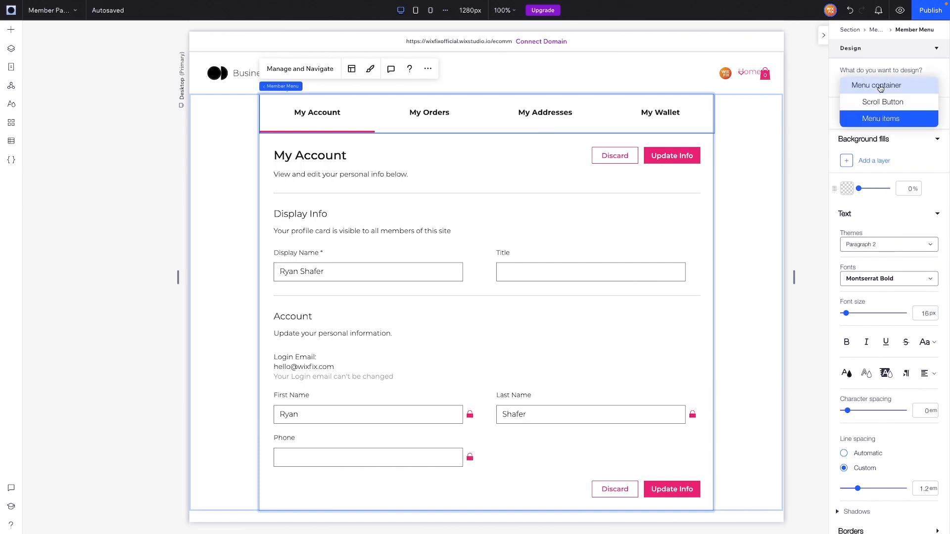
click(876, 85)
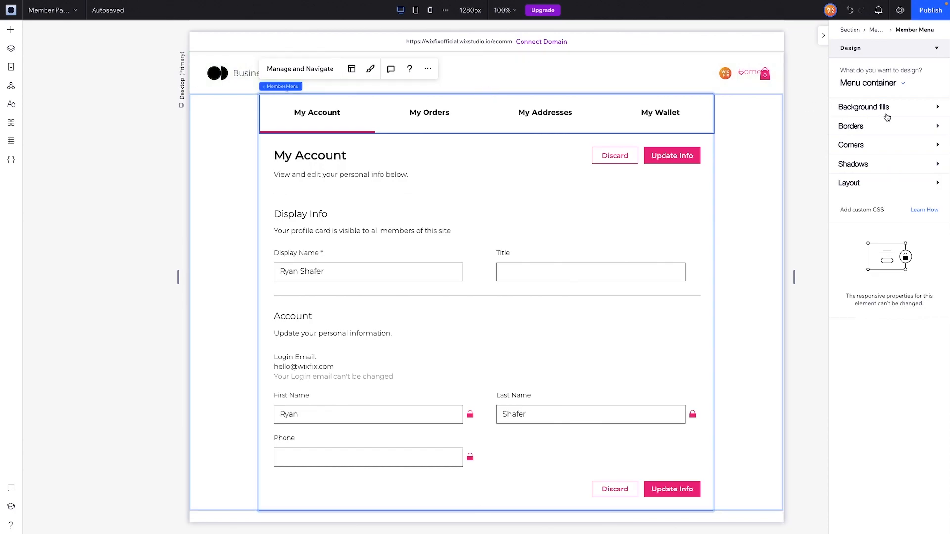
click(863, 107)
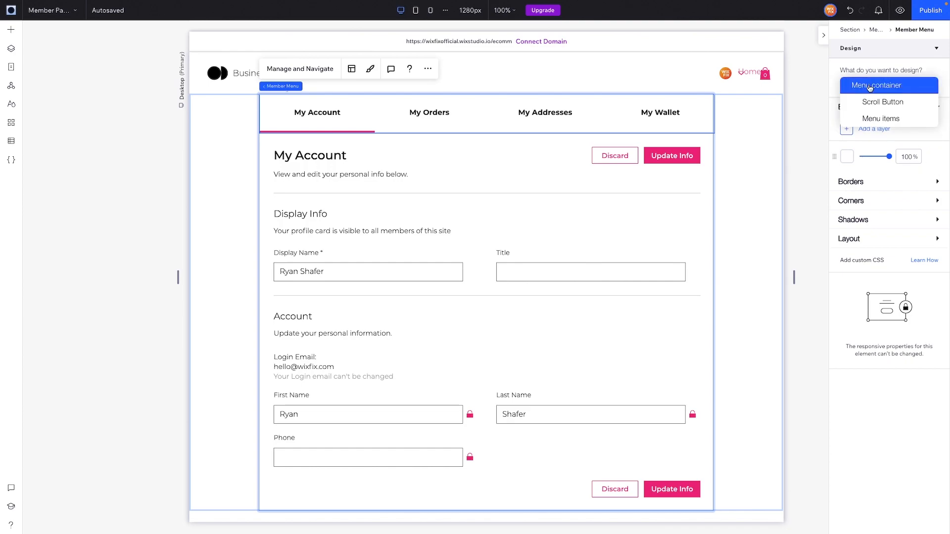
click(883, 102)
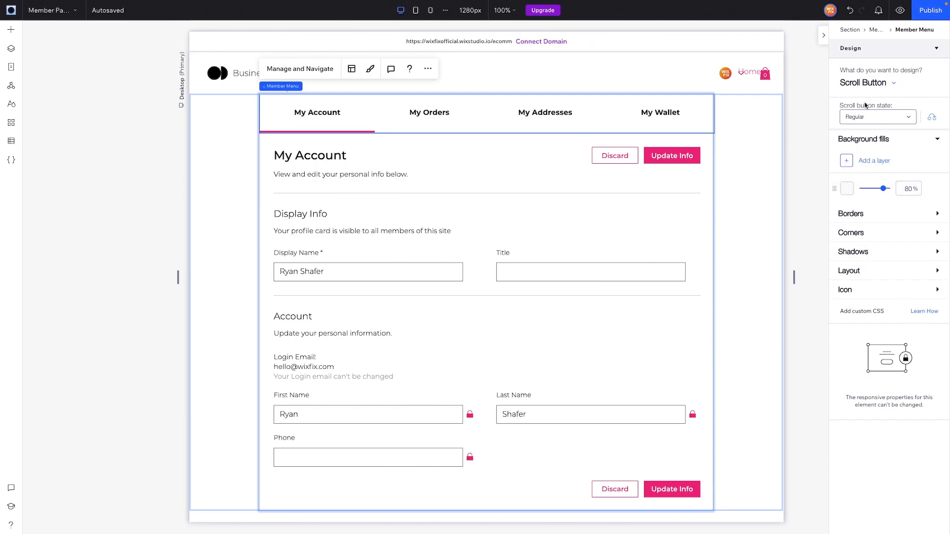
click(863, 83)
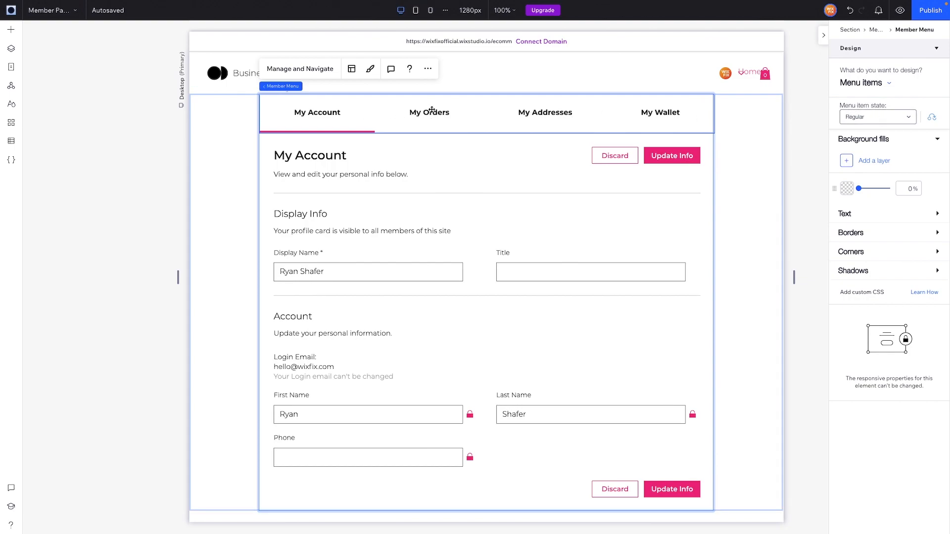
- For the Hover state, give menu items a pink bottom border and adjust its opacity
click(877, 116)
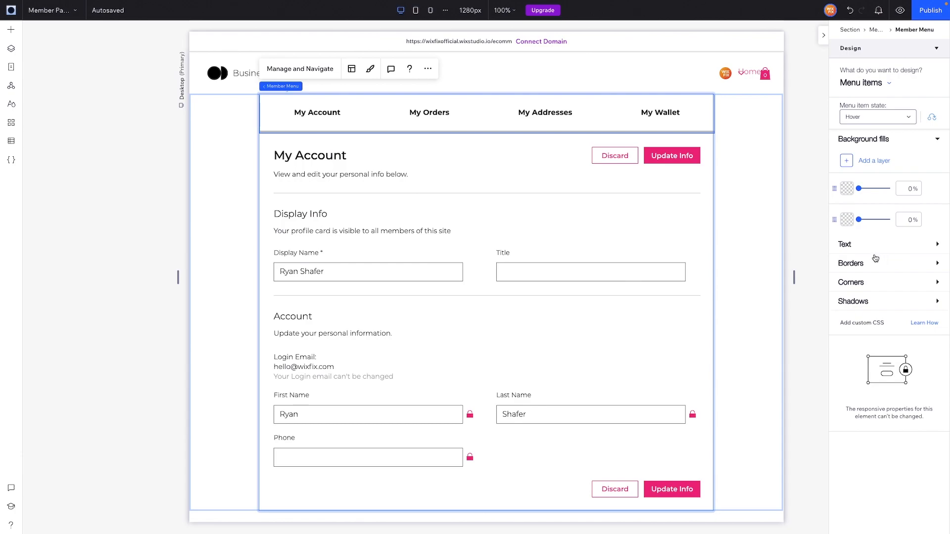
click(851, 263)
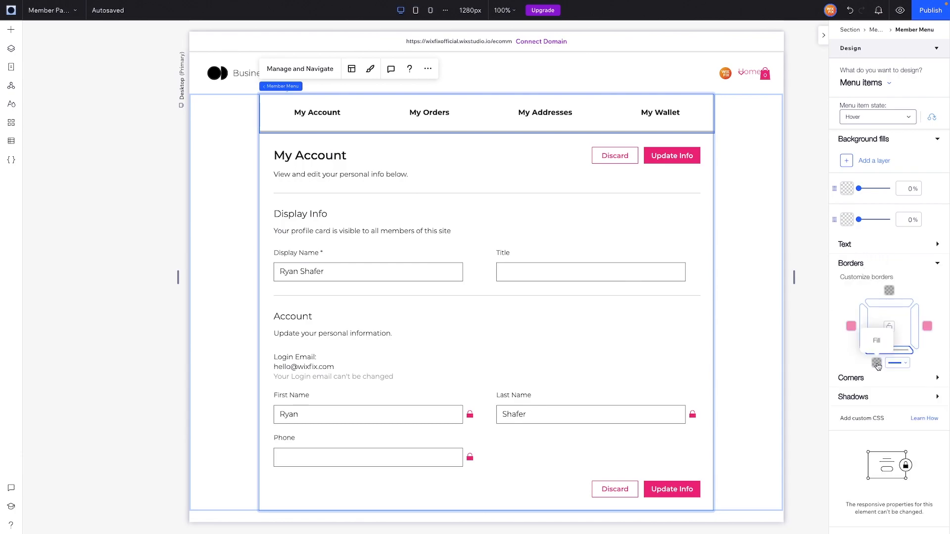
click(897, 363)
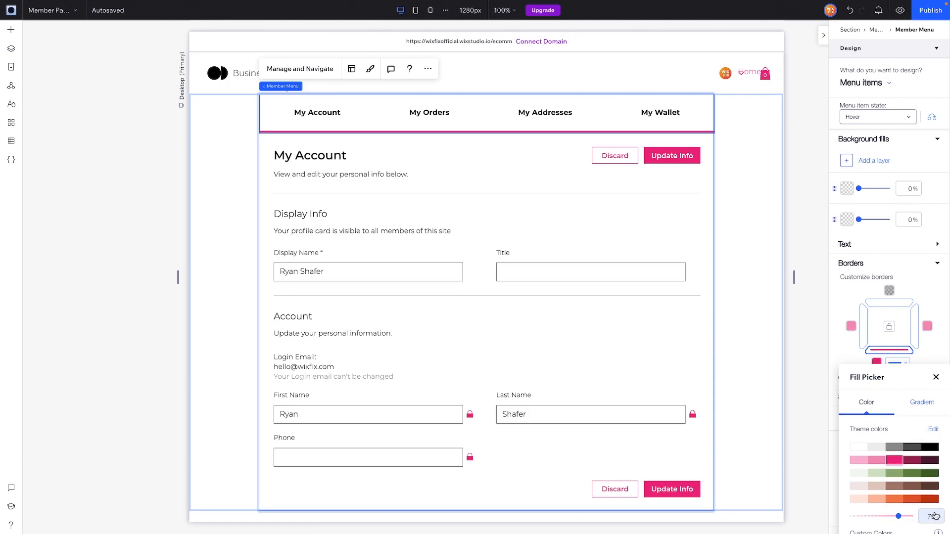
drag(908, 517, 921, 517)
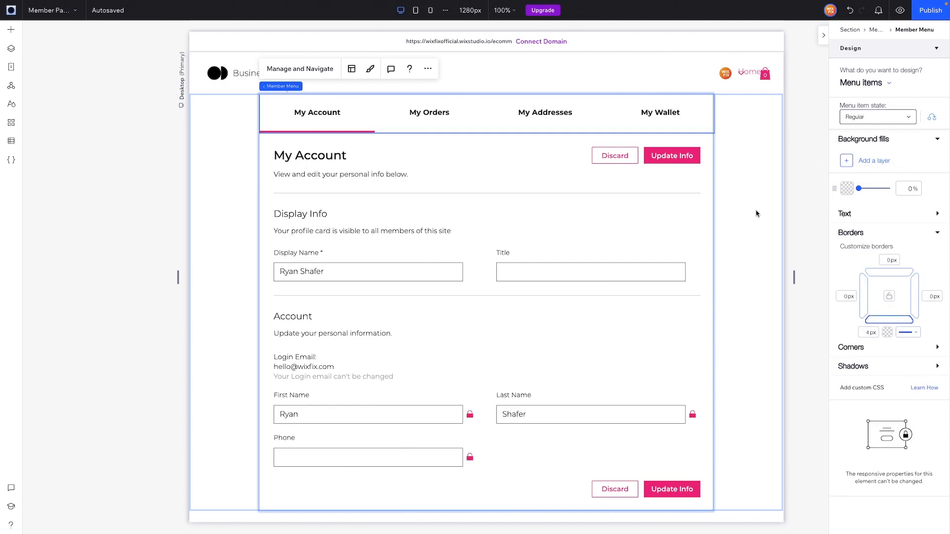
- Navigate to the My Wallet member page and select its wallet widget
click(300, 68)
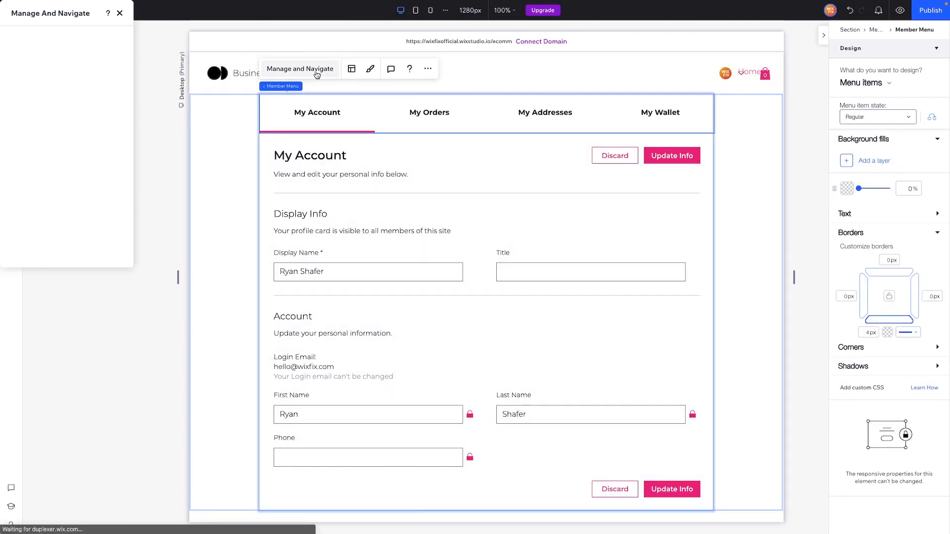
click(300, 69)
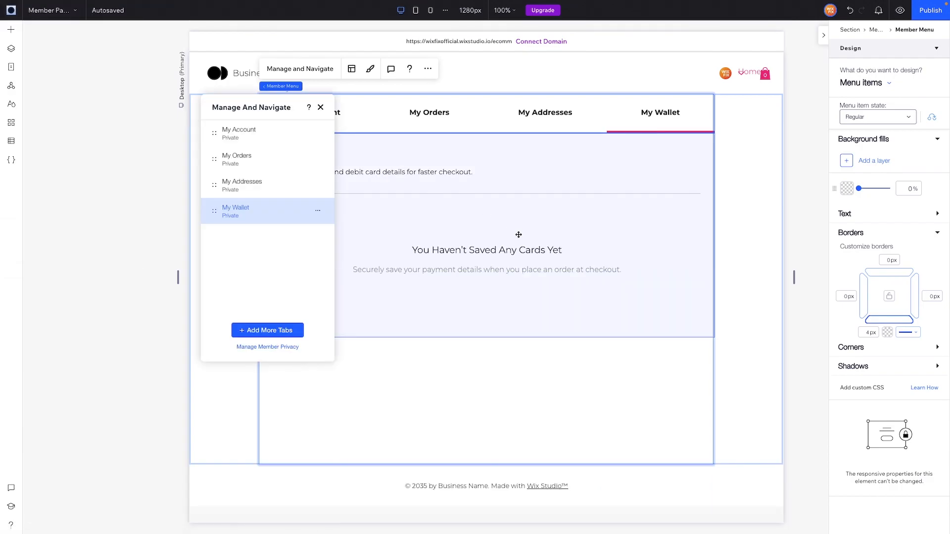
click(320, 106)
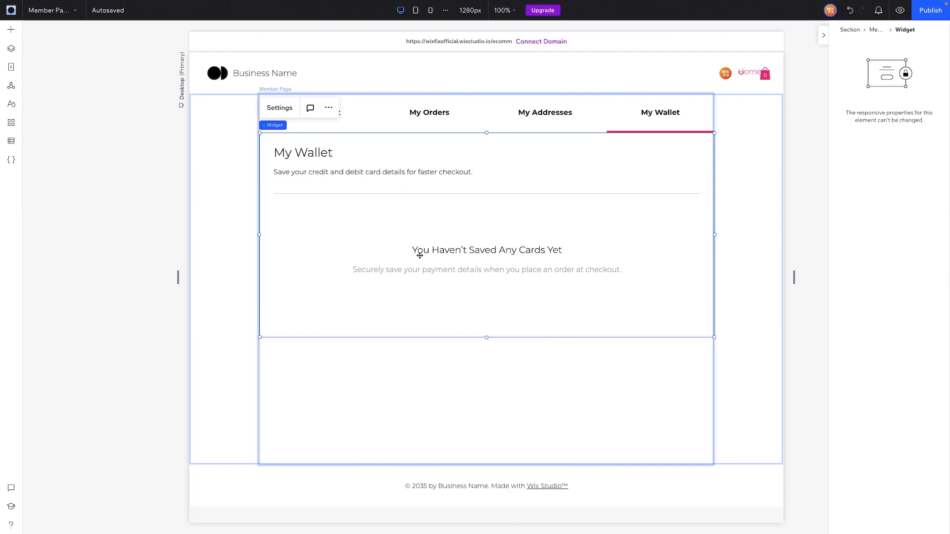
- In My Wallet design settings, set the page title to Montserrat Bold and show the Saved Cards design
click(280, 107)
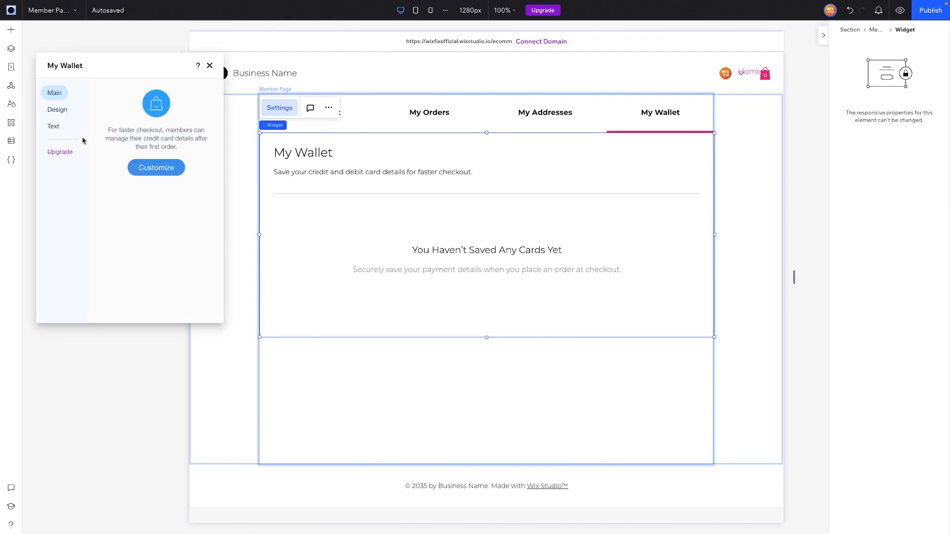
click(57, 110)
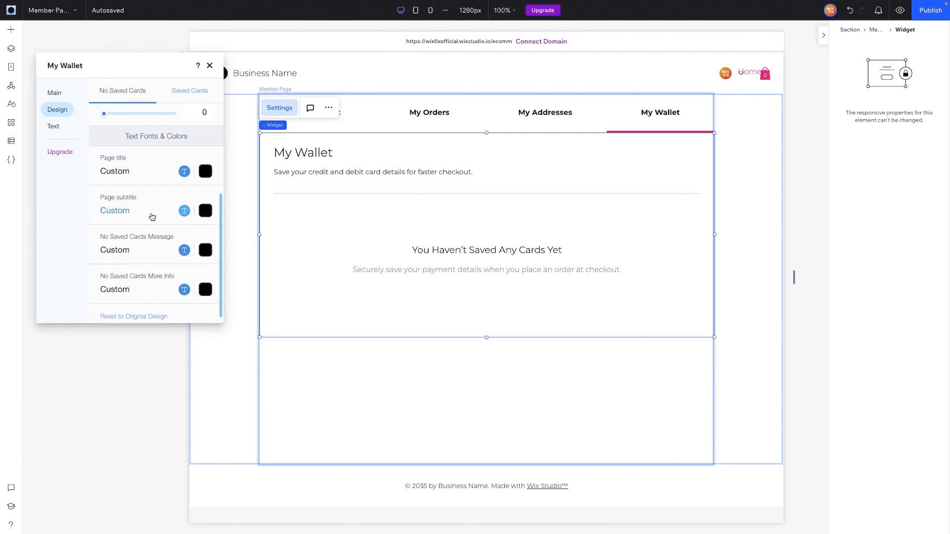
click(184, 210)
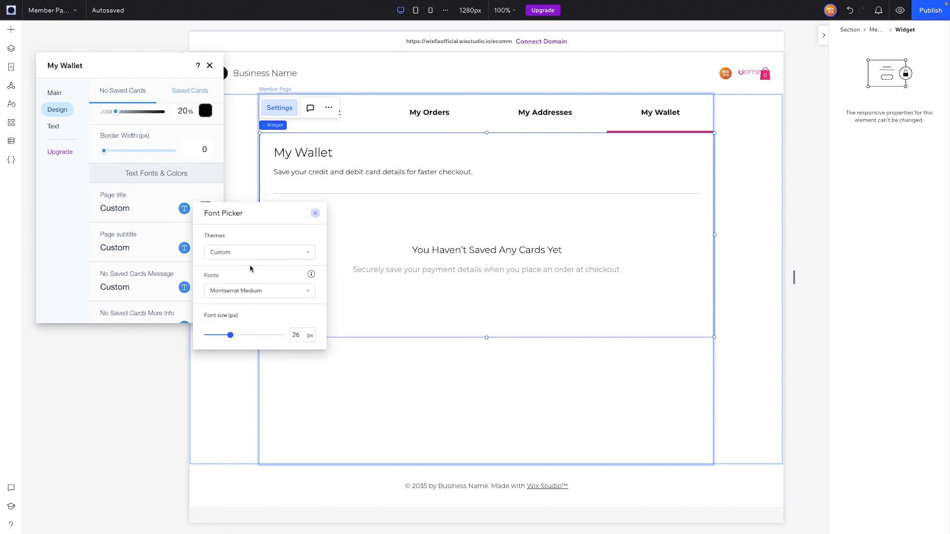
mouse_move(125, 231)
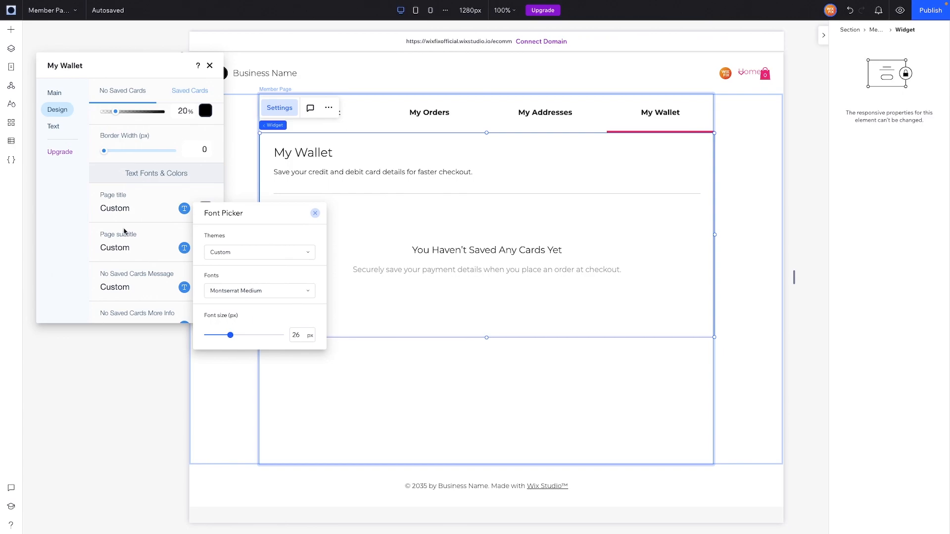
click(315, 213)
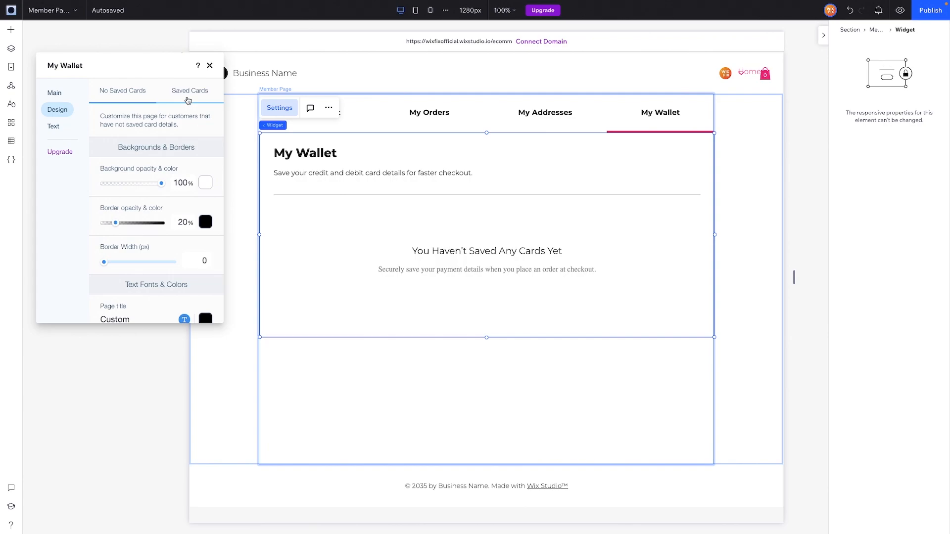
mouse_move(185, 98)
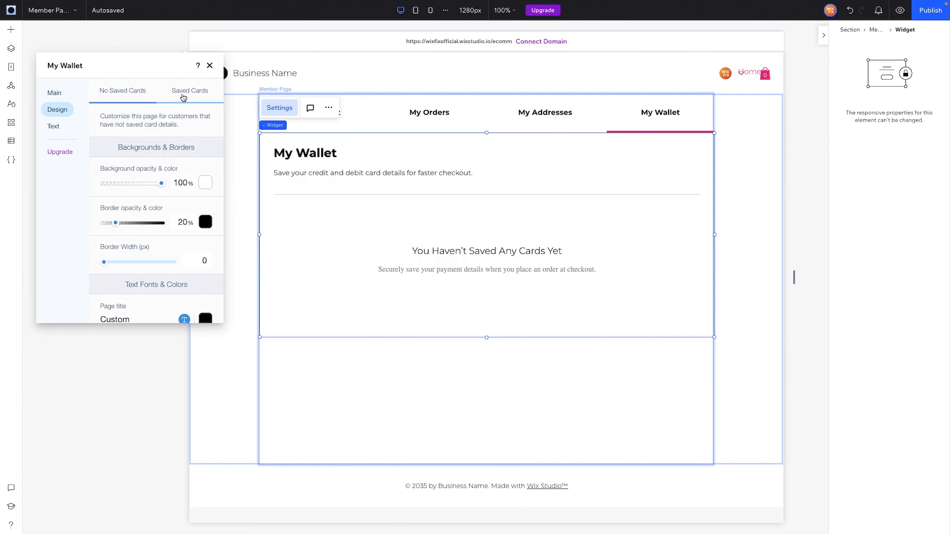
click(190, 90)
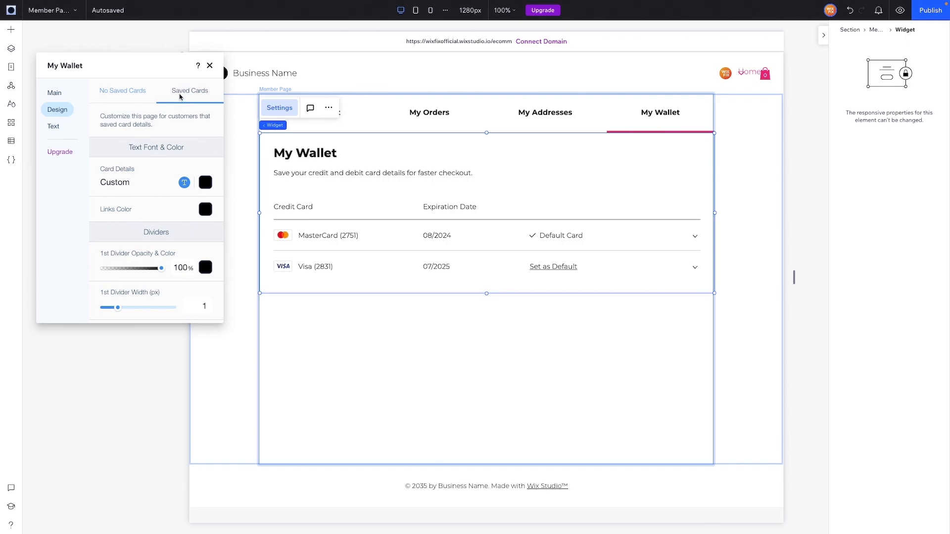
mouse_move(351, 220)
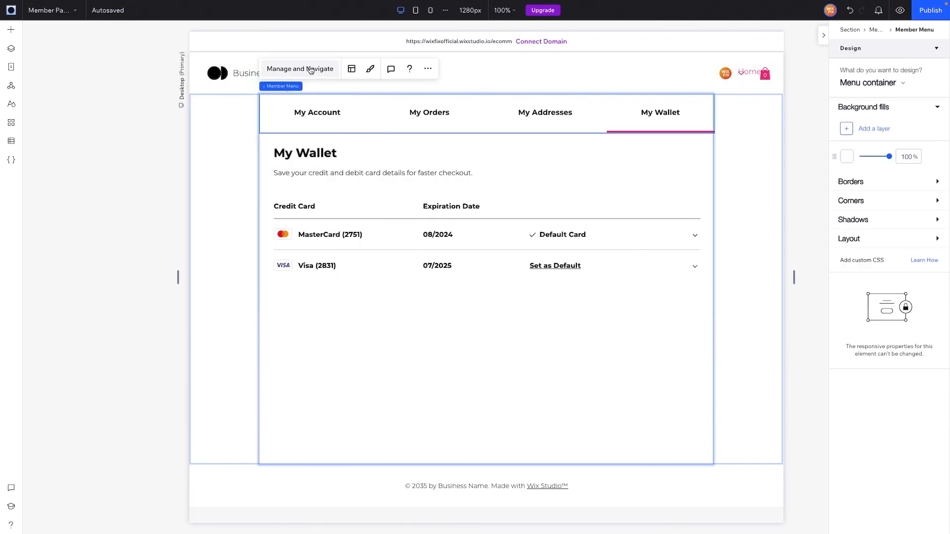
- Navigate the member menu to the My Addresses page via Manage and Navigate
click(299, 68)
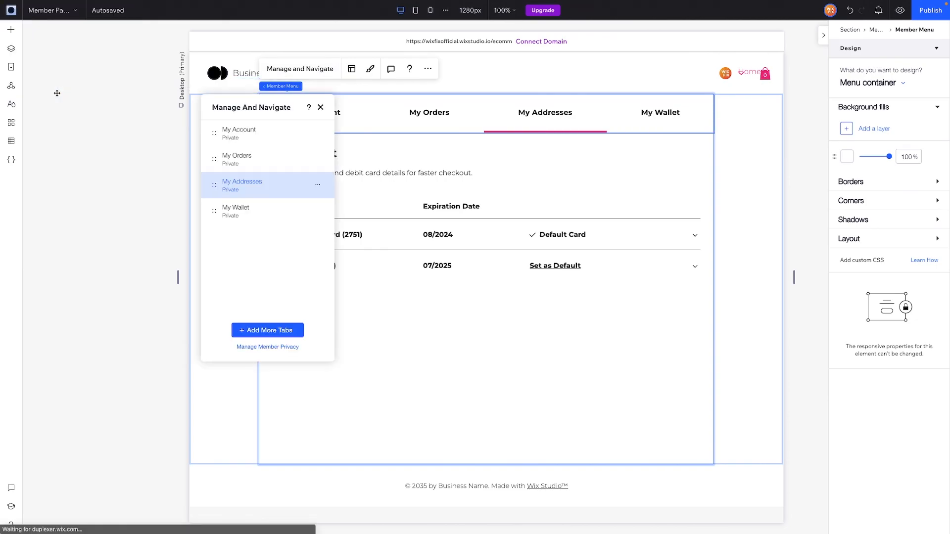
click(321, 108)
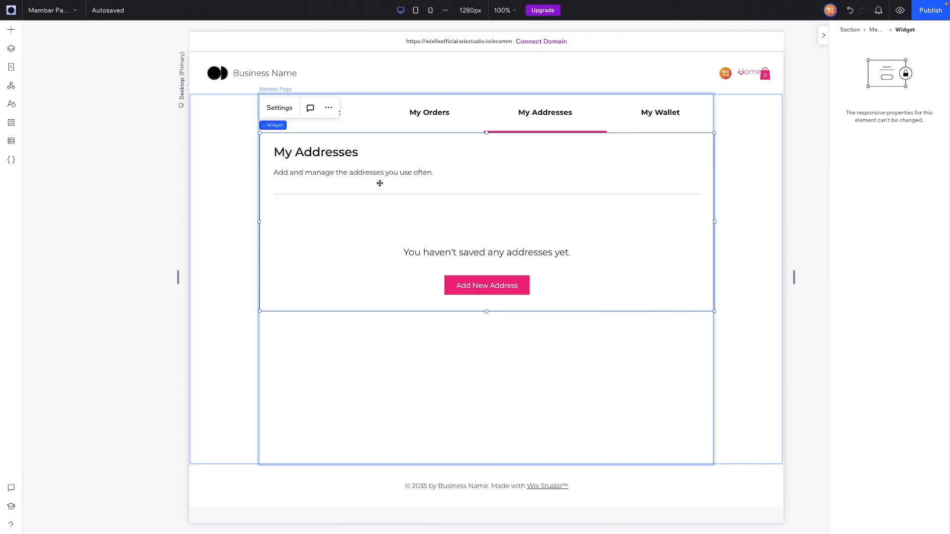
mouse_move(279, 108)
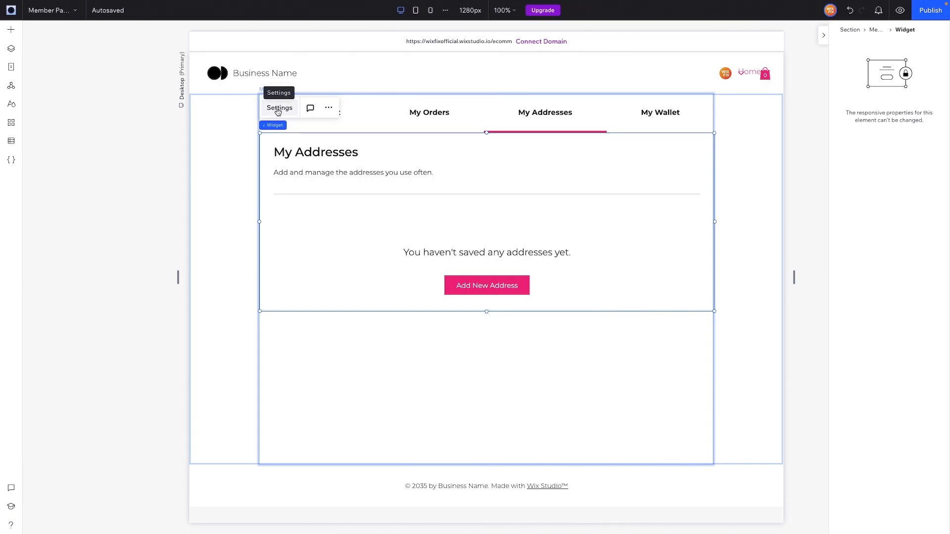
- Set the Without Addresses page title font to Montserrat Bold, then view the With Addresses design
click(279, 108)
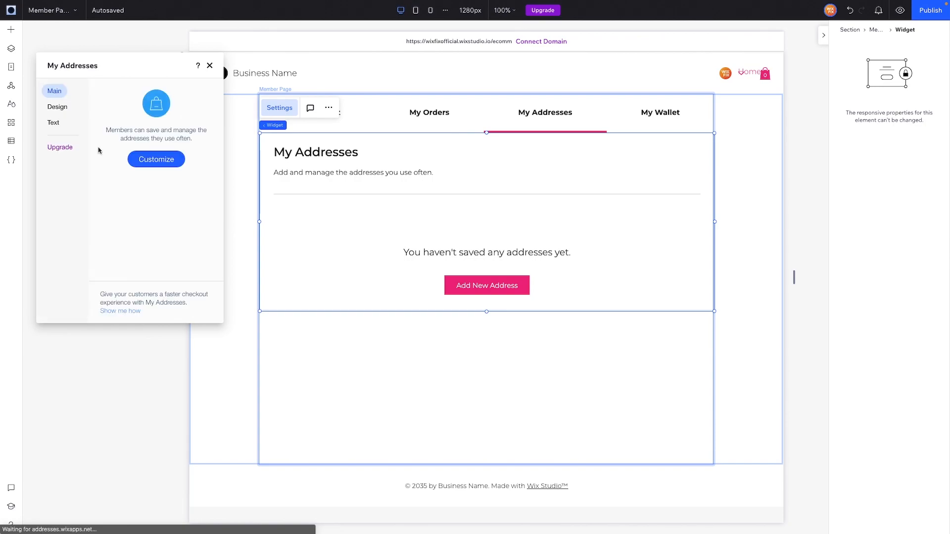
click(58, 107)
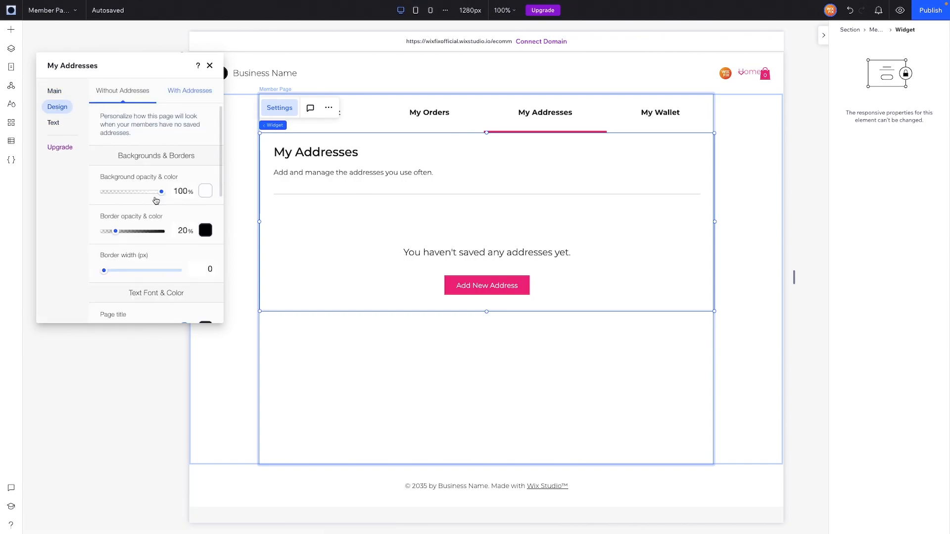
scroll(down, 3)
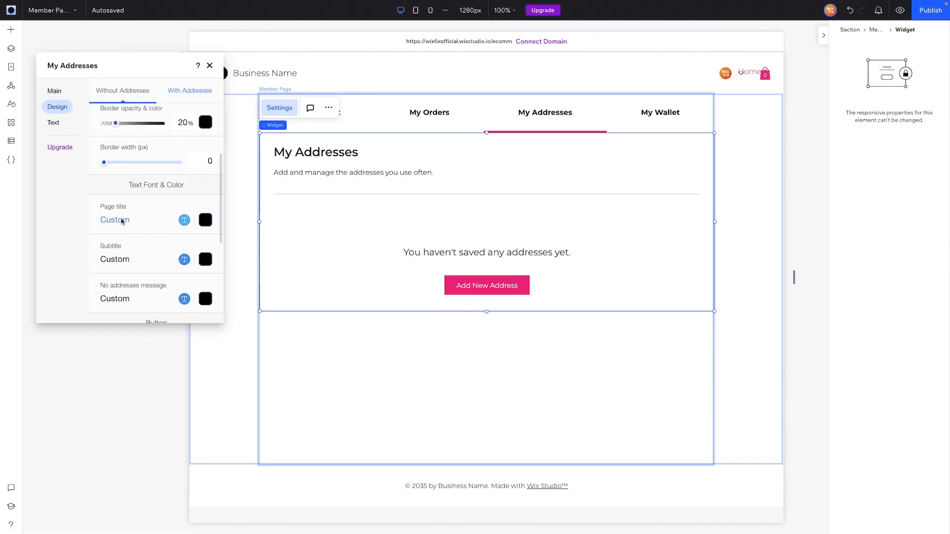
click(184, 220)
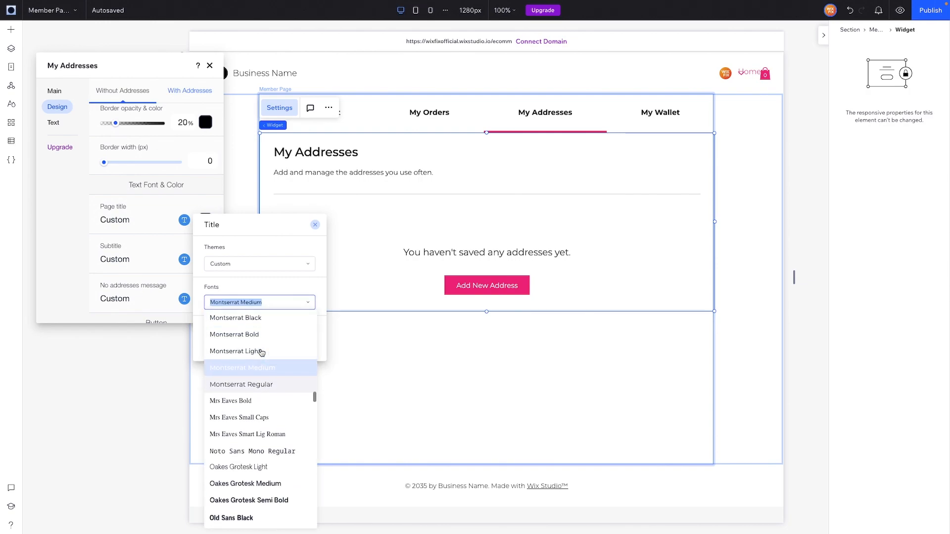
click(234, 333)
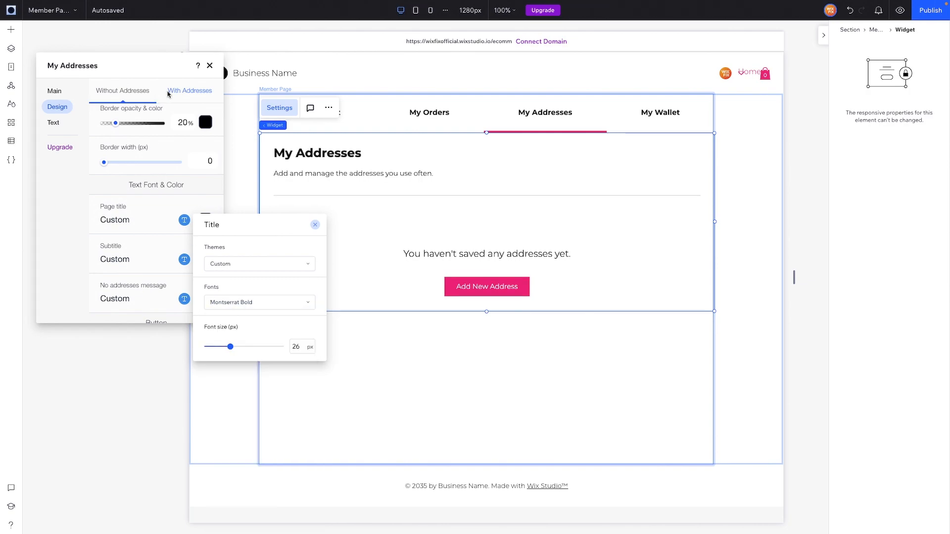
click(189, 90)
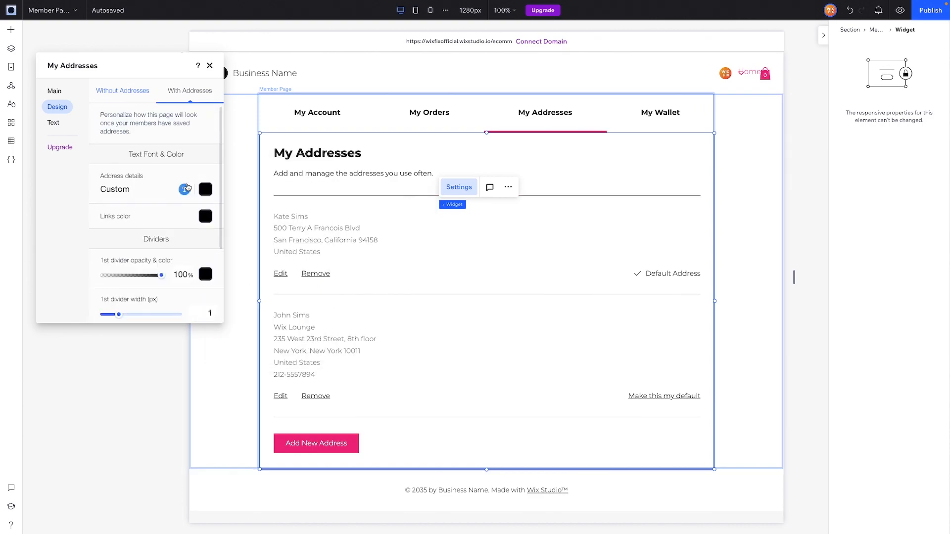
scroll(down, 3)
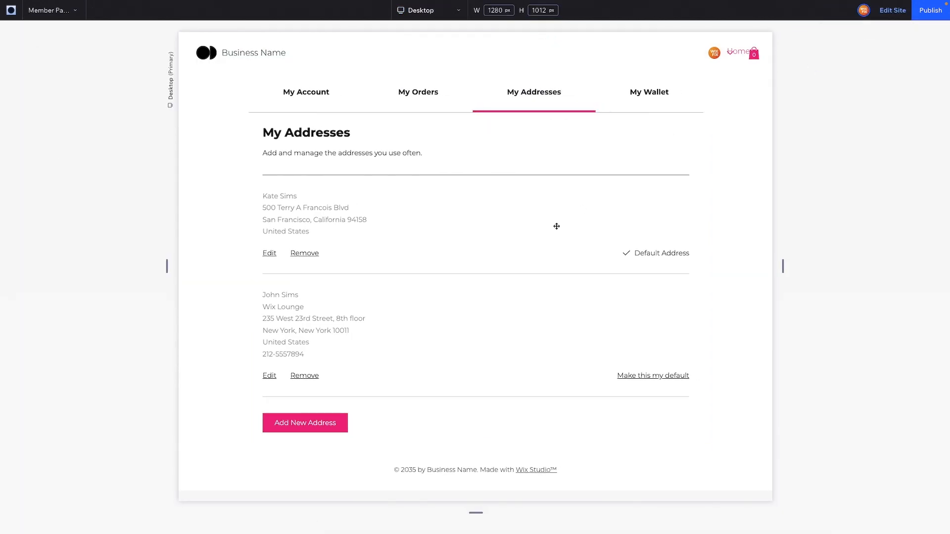
mouse_move(399, 231)
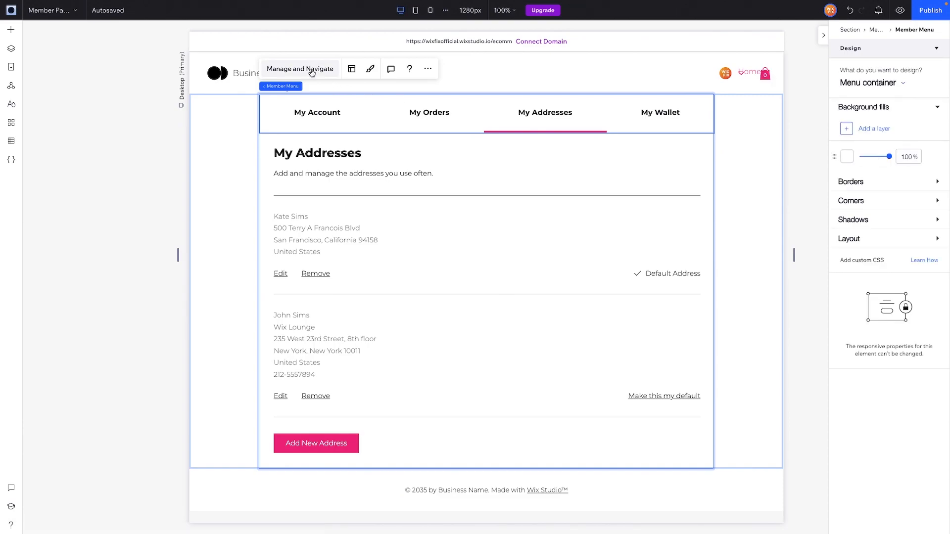
- Go to My Orders and bring up its Without Orders design options
click(299, 68)
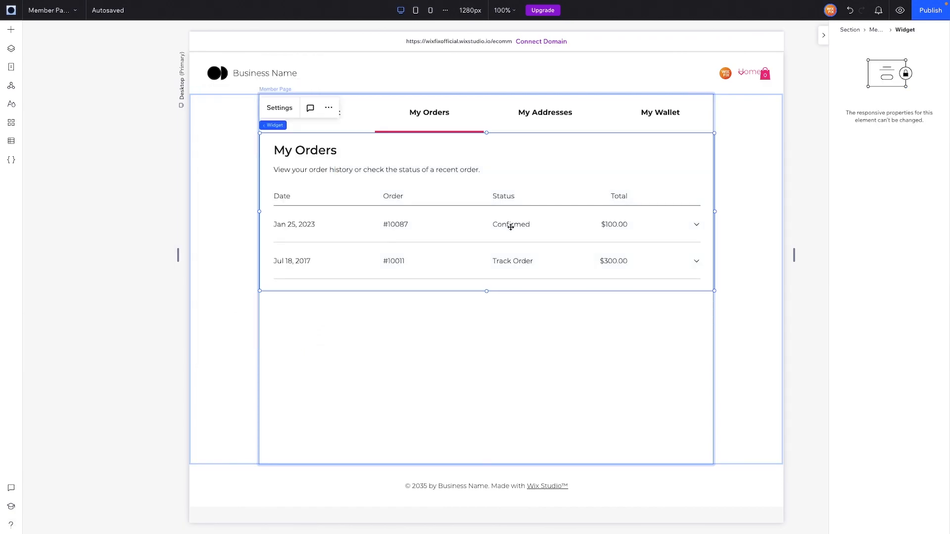
click(279, 107)
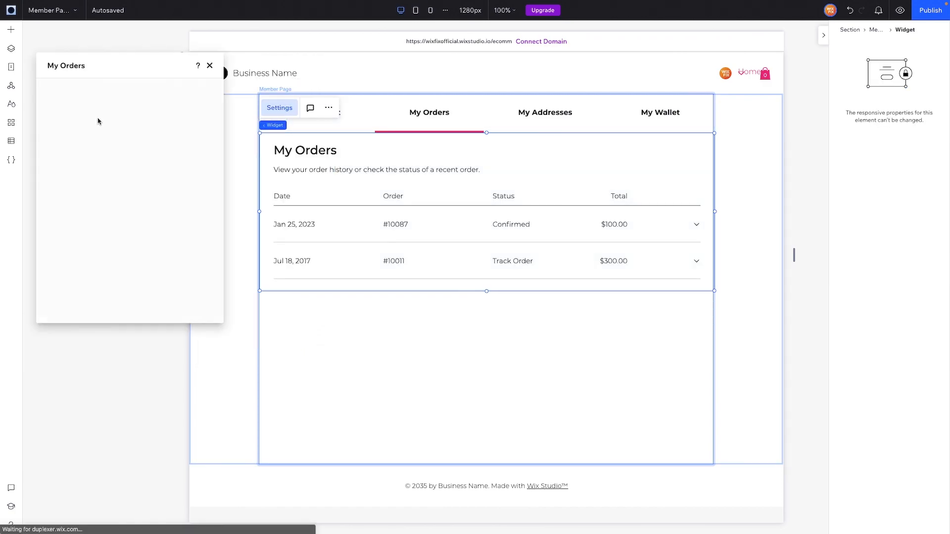
click(57, 106)
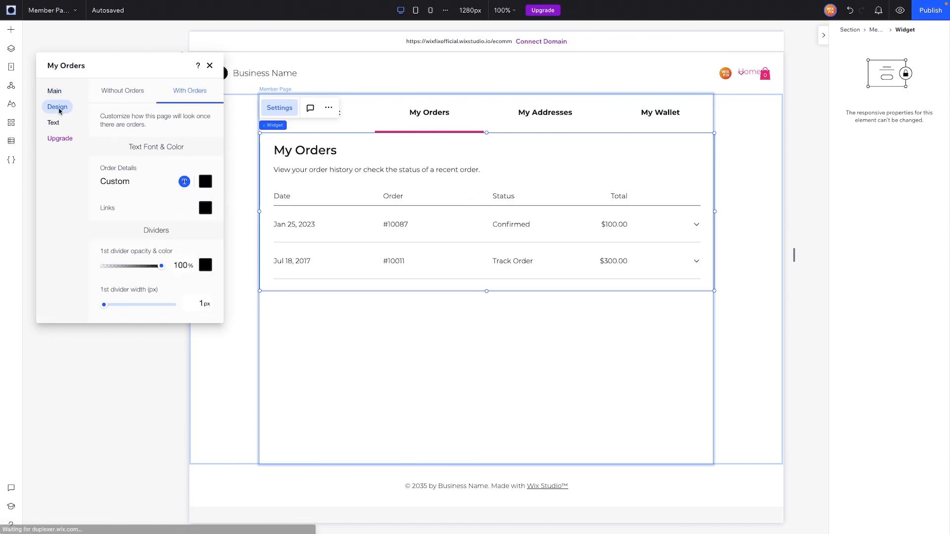
click(122, 90)
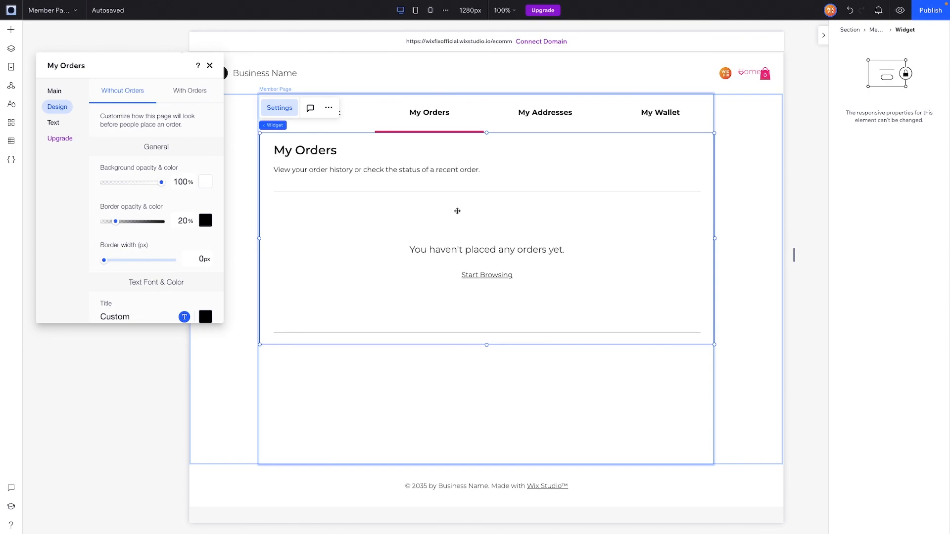
click(189, 91)
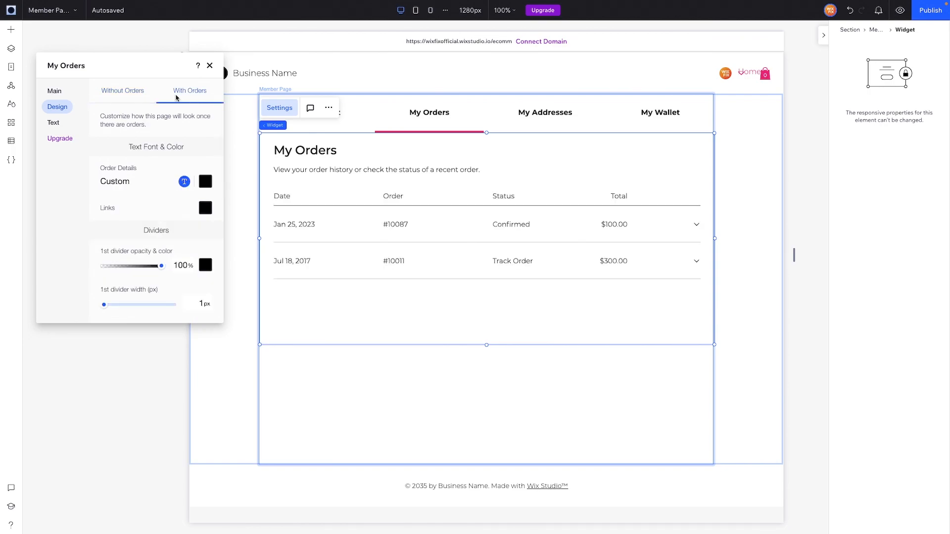
click(123, 90)
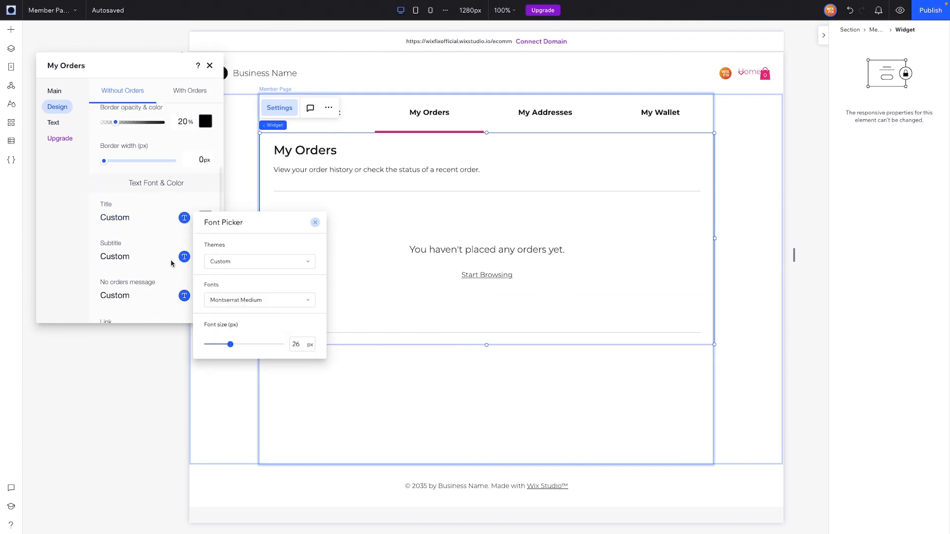
- Set the My Orders title font to Montserrat Bold, then view the With Orders design
click(258, 300)
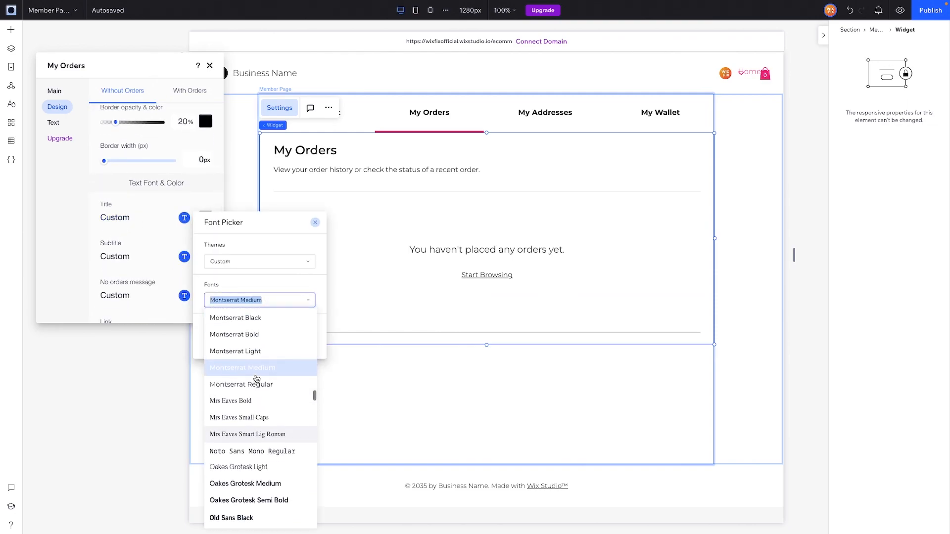
click(234, 334)
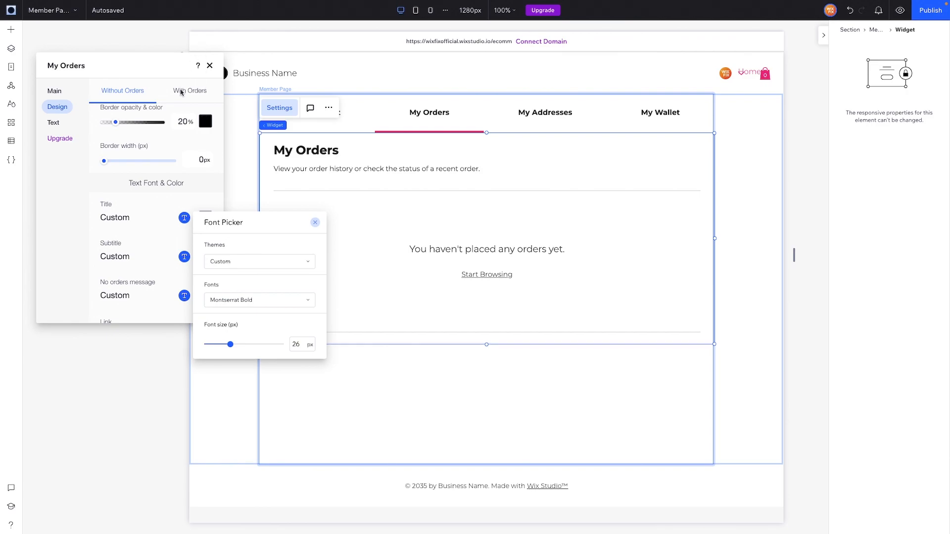
click(189, 91)
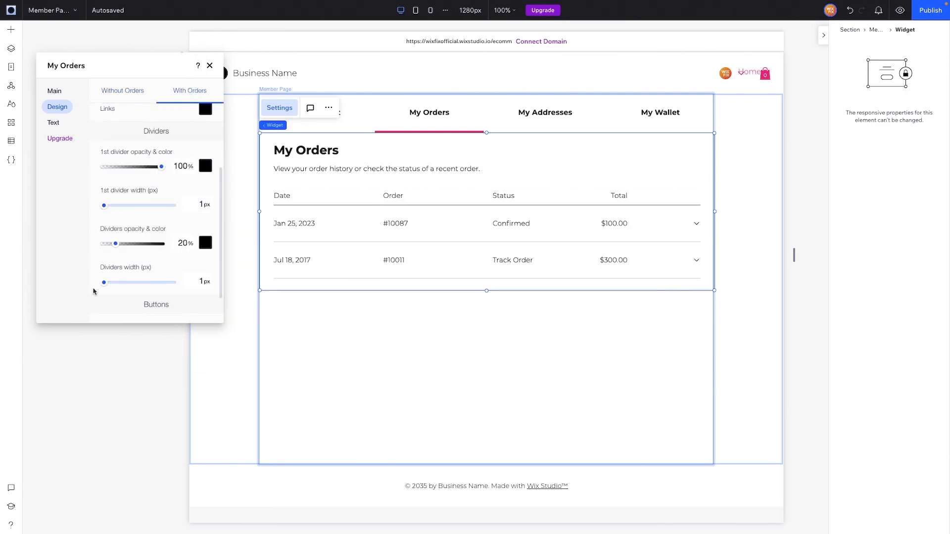
- Give the My Orders buttons a filled rounded style, preview the page, and return to the editor
scroll(down, 3)
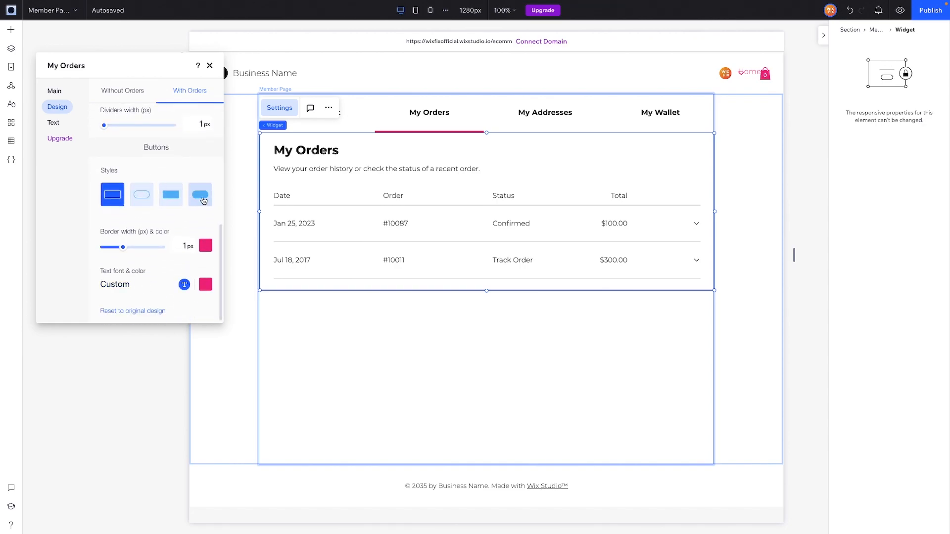
click(200, 195)
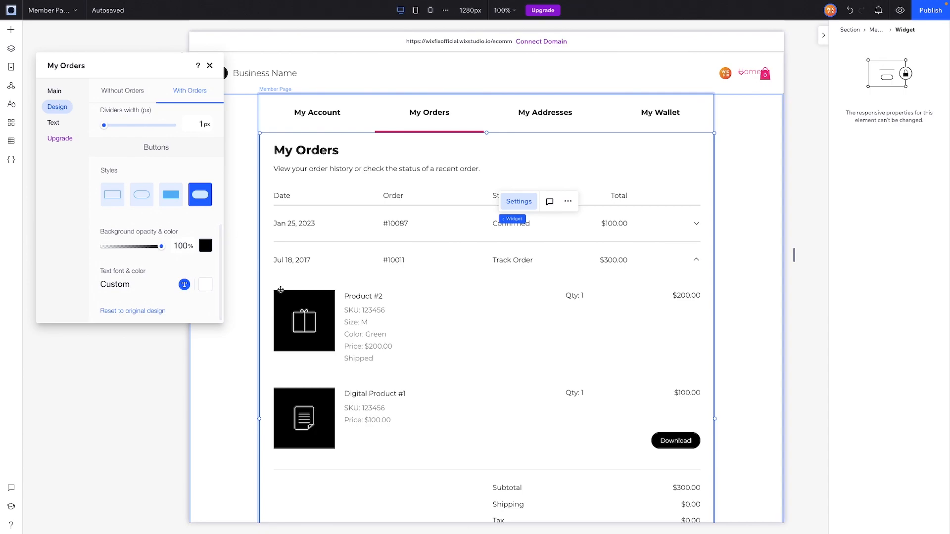
scroll(down, 3)
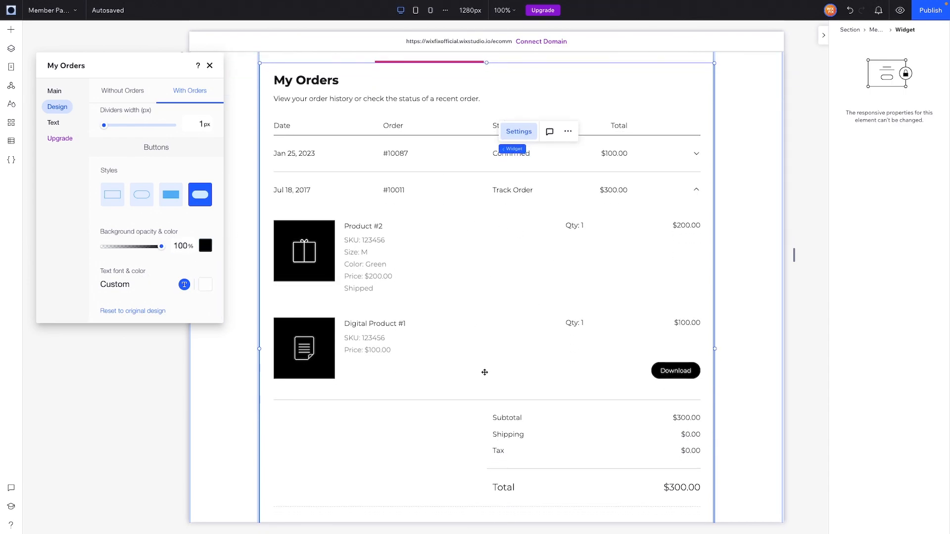
mouse_move(652, 366)
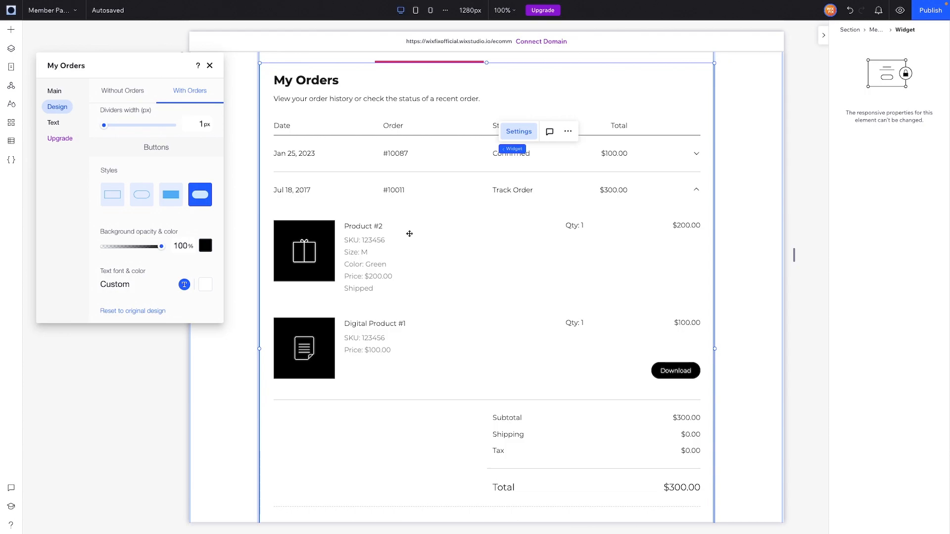
mouse_move(343, 228)
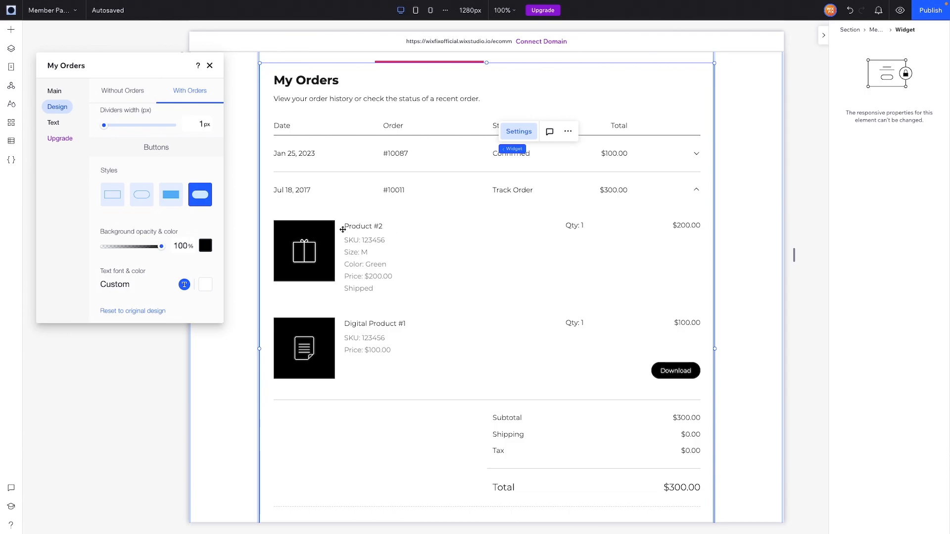
mouse_move(486, 161)
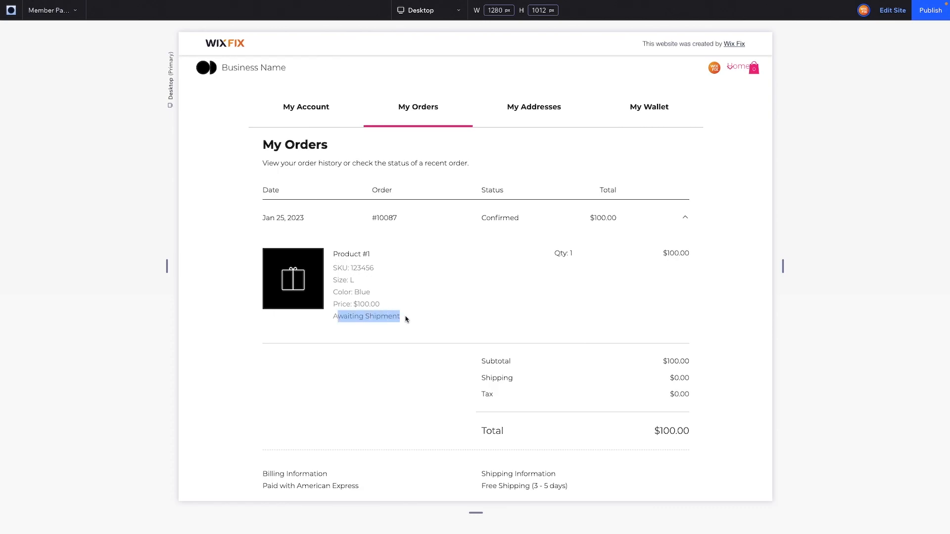
click(891, 10)
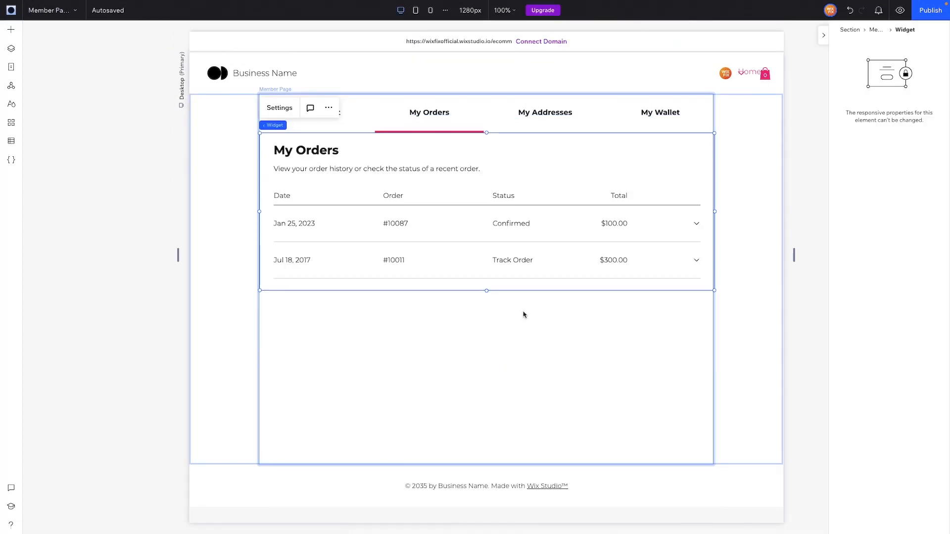
- Set the My Orders button background colour to pink in the With Orders design
click(279, 108)
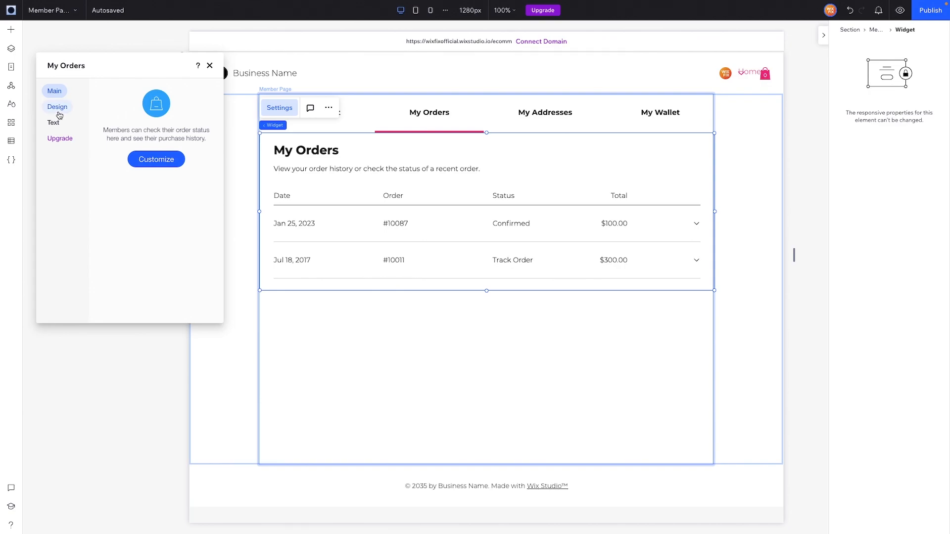
click(57, 107)
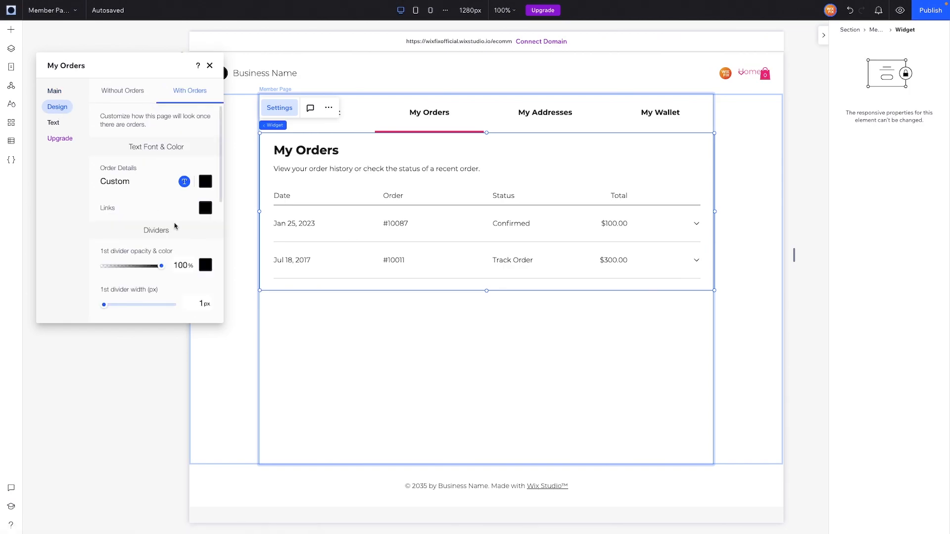
scroll(down, 3)
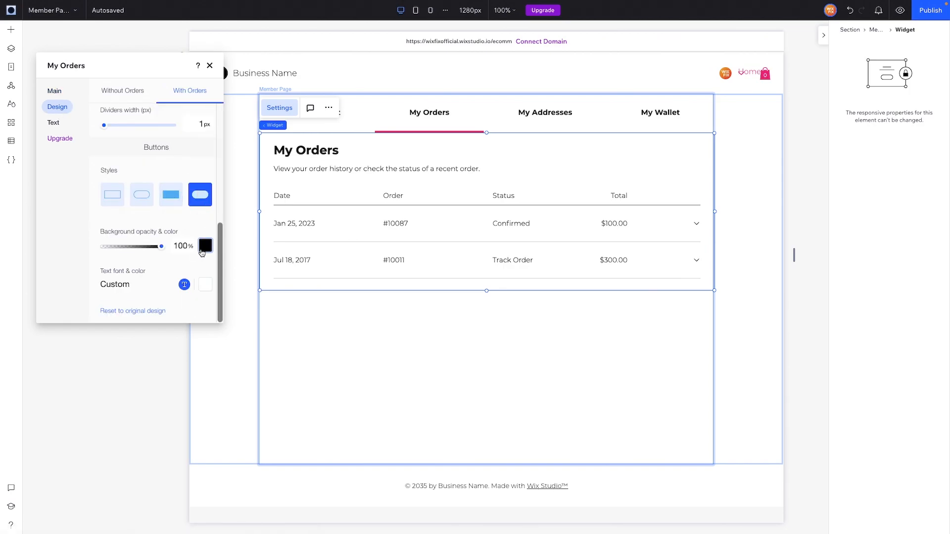
click(205, 246)
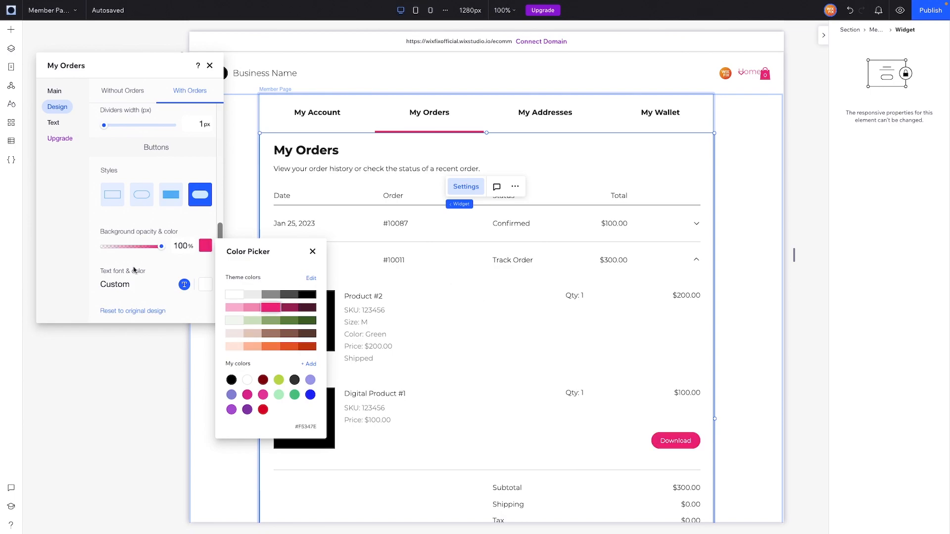
mouse_move(153, 239)
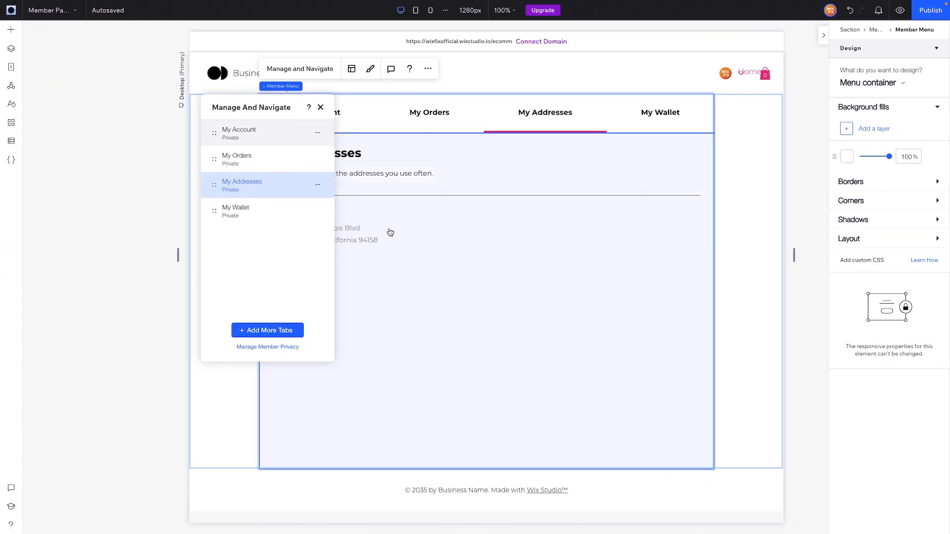
- Bring up the Without Addresses design for the My Addresses widget
click(320, 107)
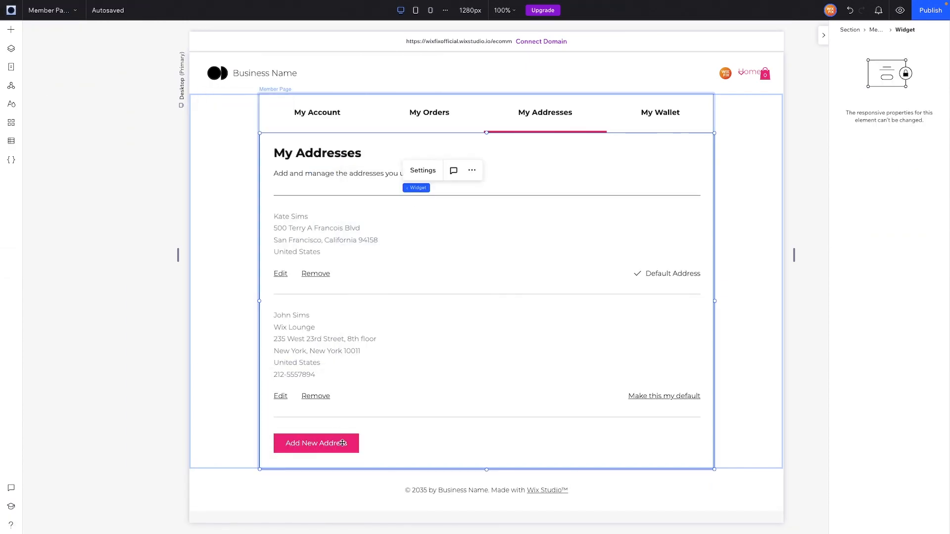
click(423, 170)
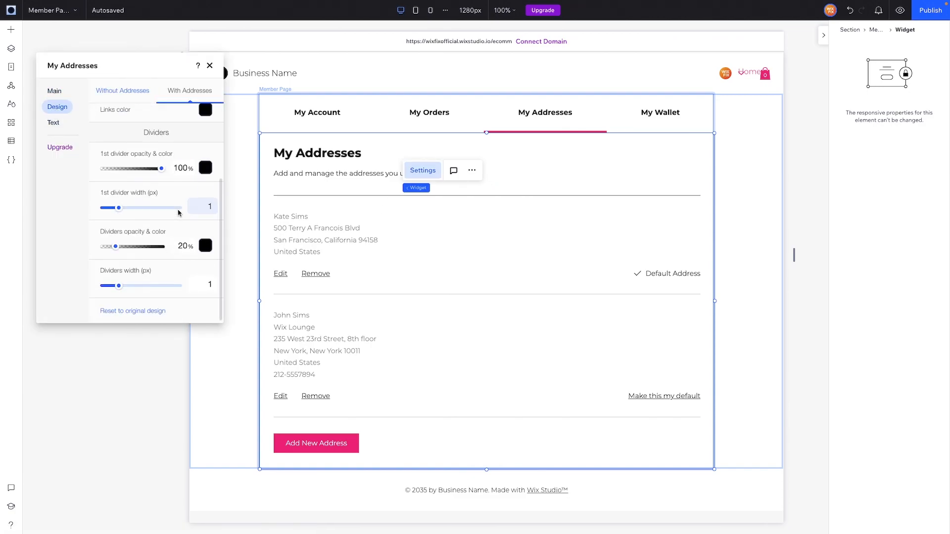
scroll(down, 3)
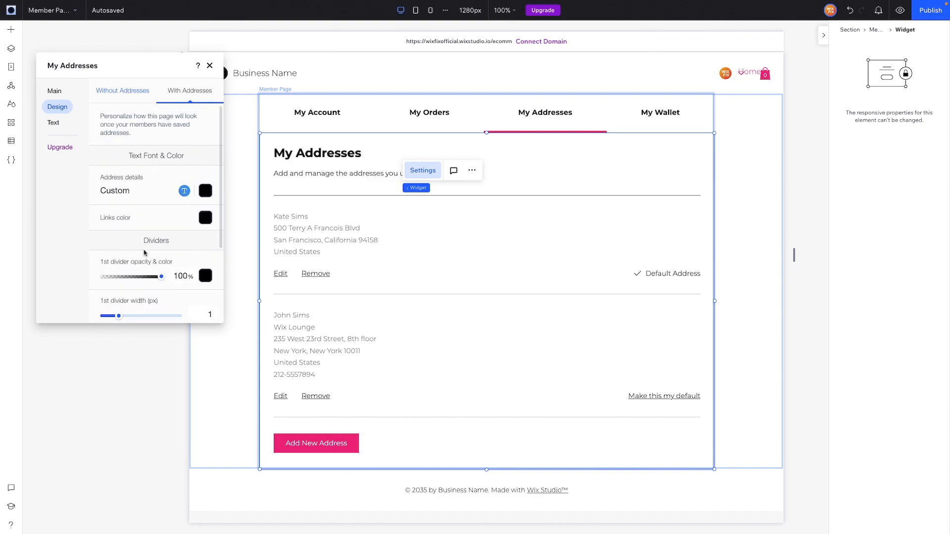
click(121, 90)
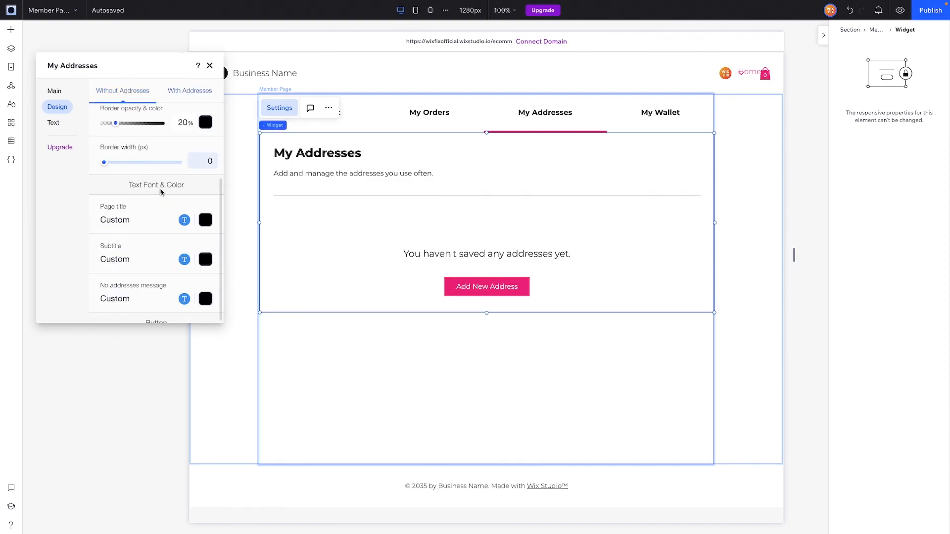
- Make the Add New Address button rounded with Montserrat Bold text
scroll(down, 3)
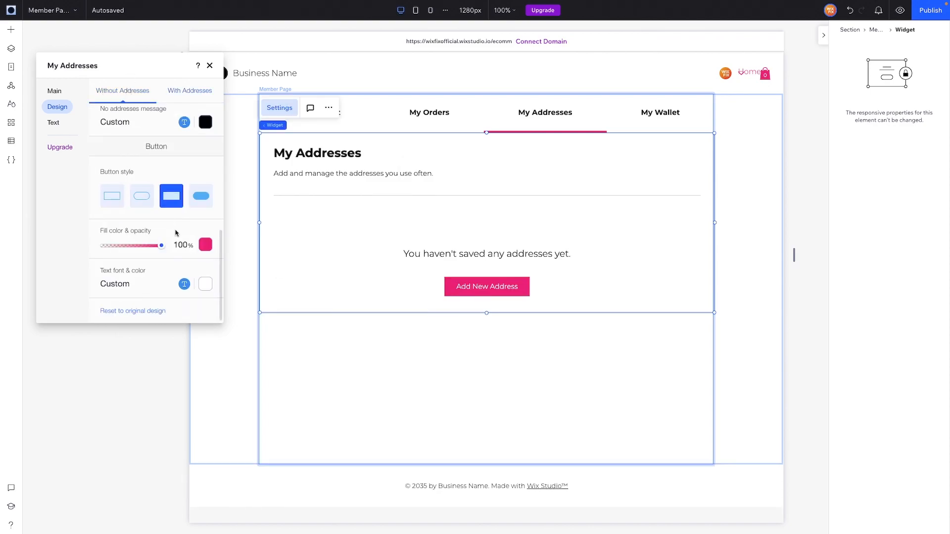
click(200, 196)
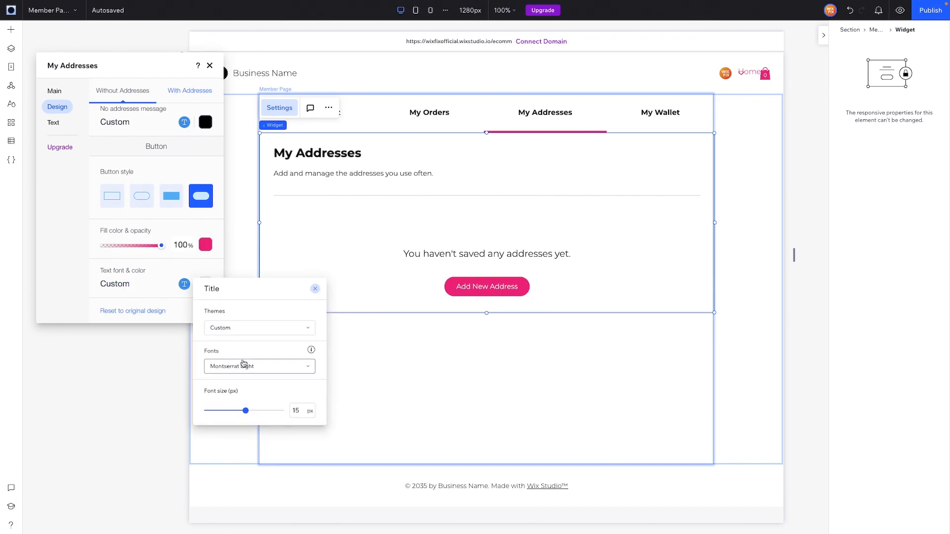
click(259, 366)
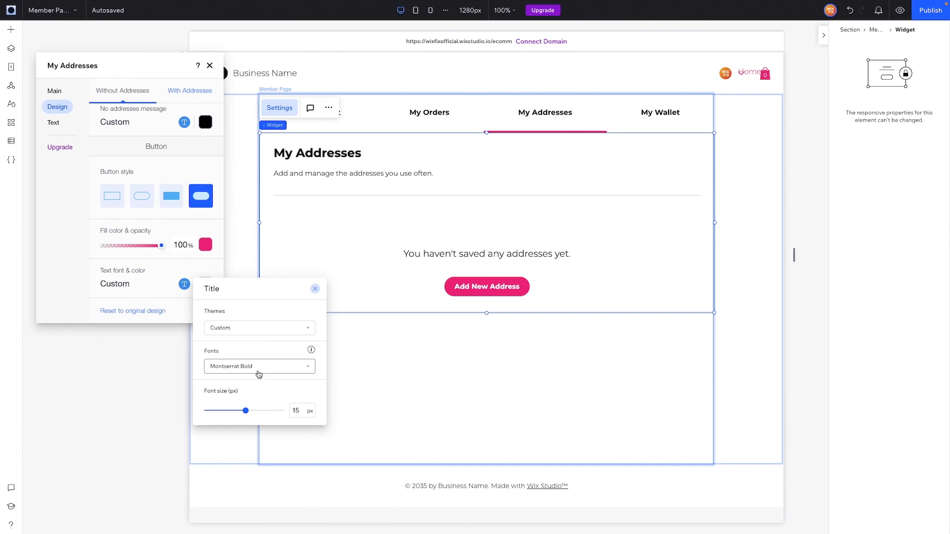
click(54, 10)
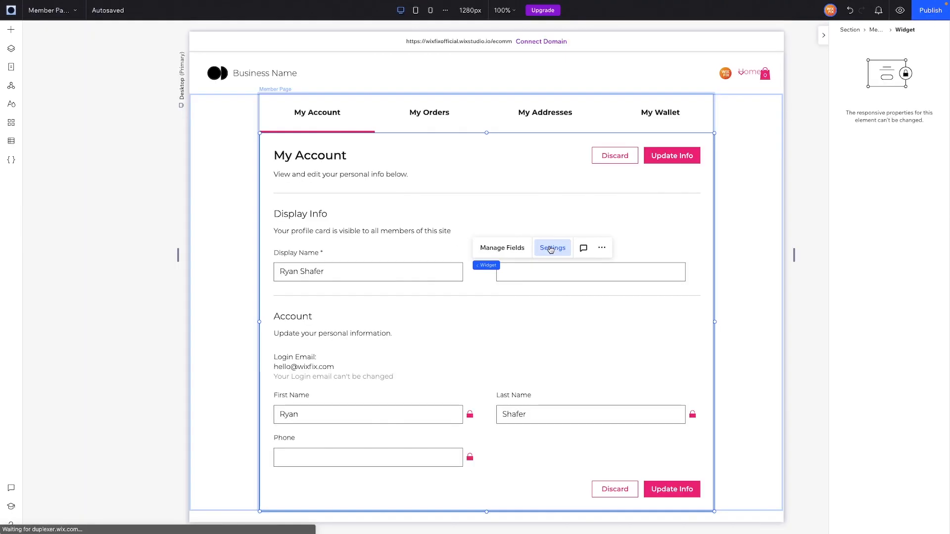
- Make the My Account page title bold in Text Style
click(551, 248)
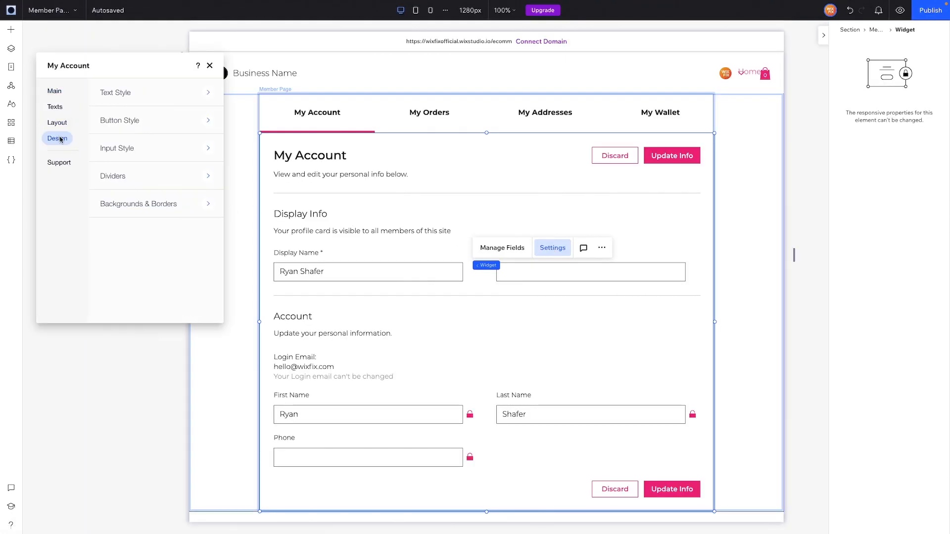
click(115, 93)
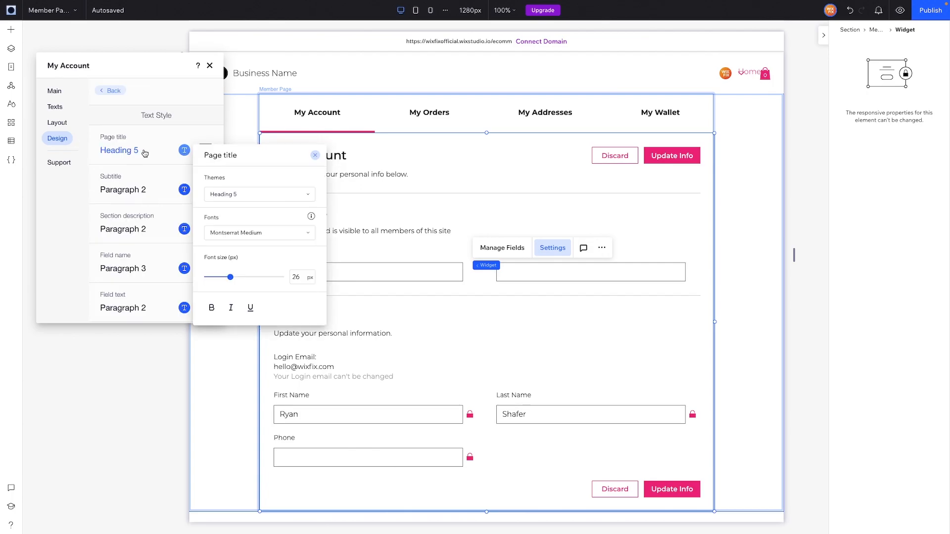
click(259, 232)
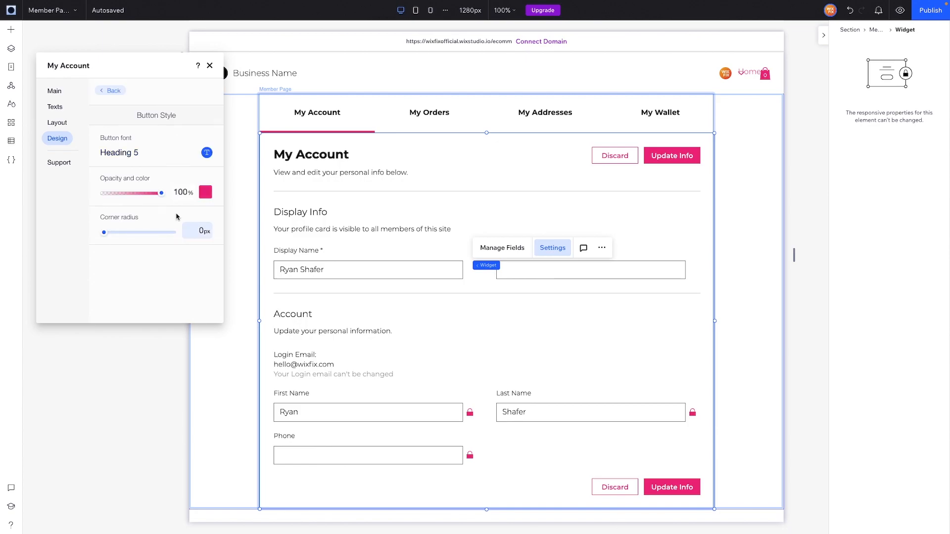
- Raise the button corner radius and set the input field corner radius to 20 px
drag(104, 231, 172, 231)
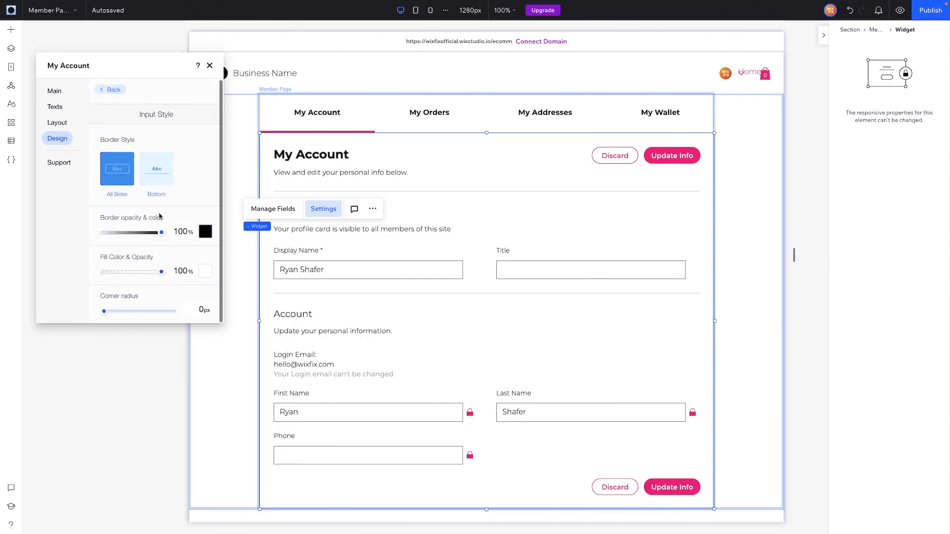
drag(103, 311, 172, 311)
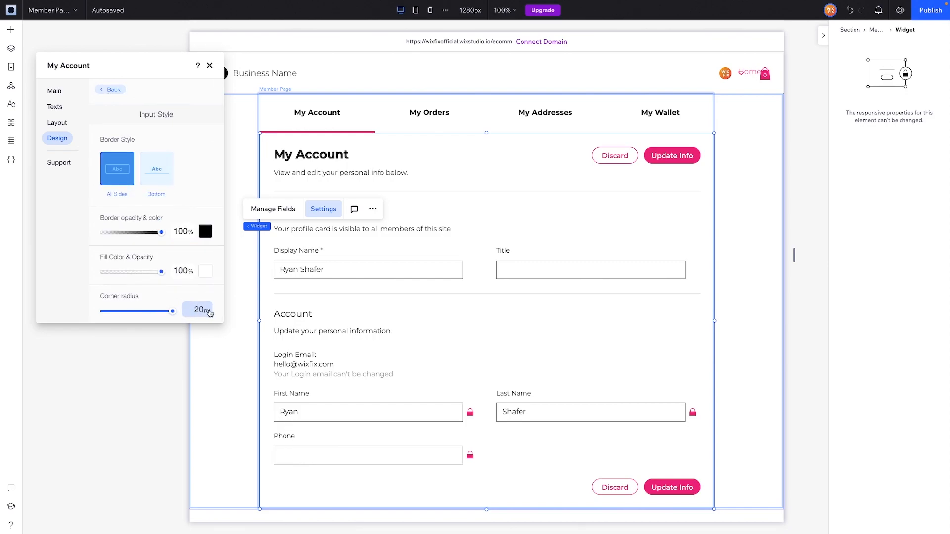
click(110, 90)
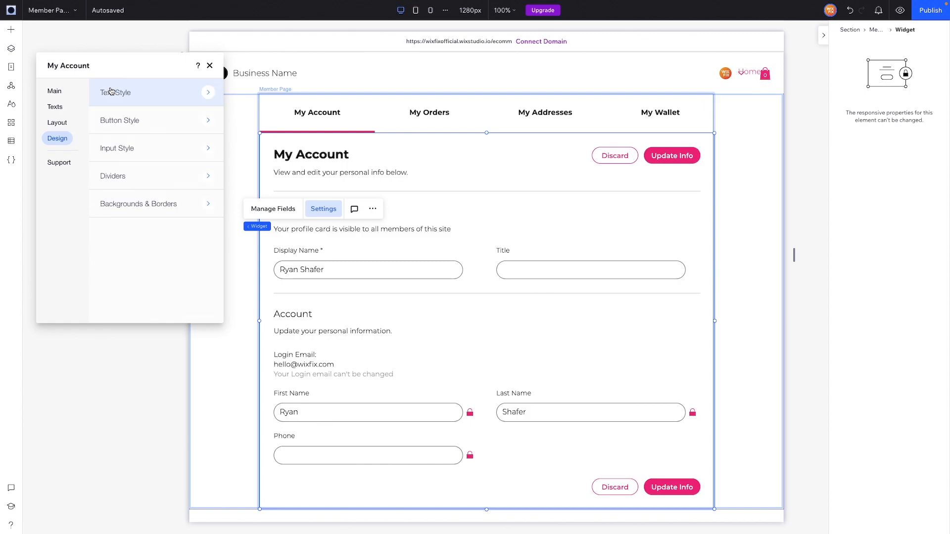
mouse_move(119, 119)
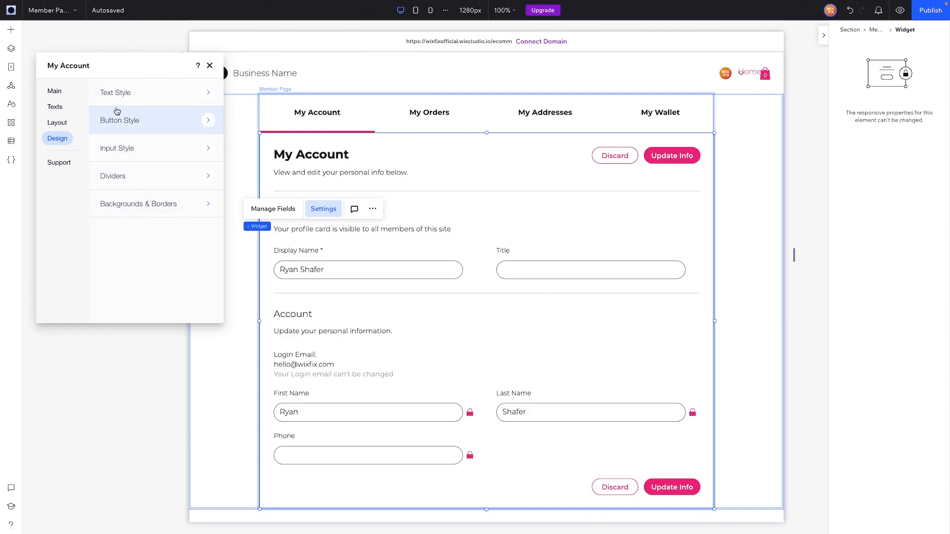
- Give the Subtitle headings (Display Info, Account) a bold Montserrat font and close settings
click(115, 92)
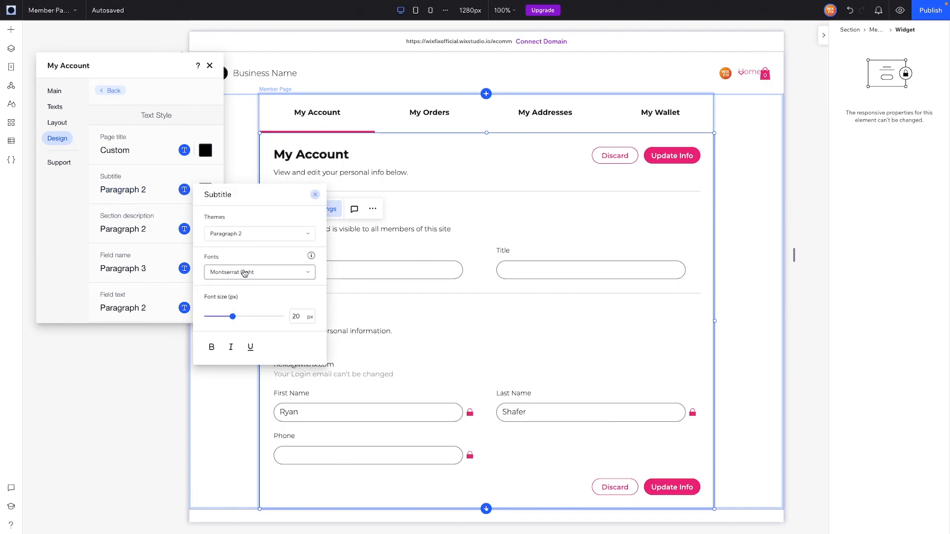
click(315, 195)
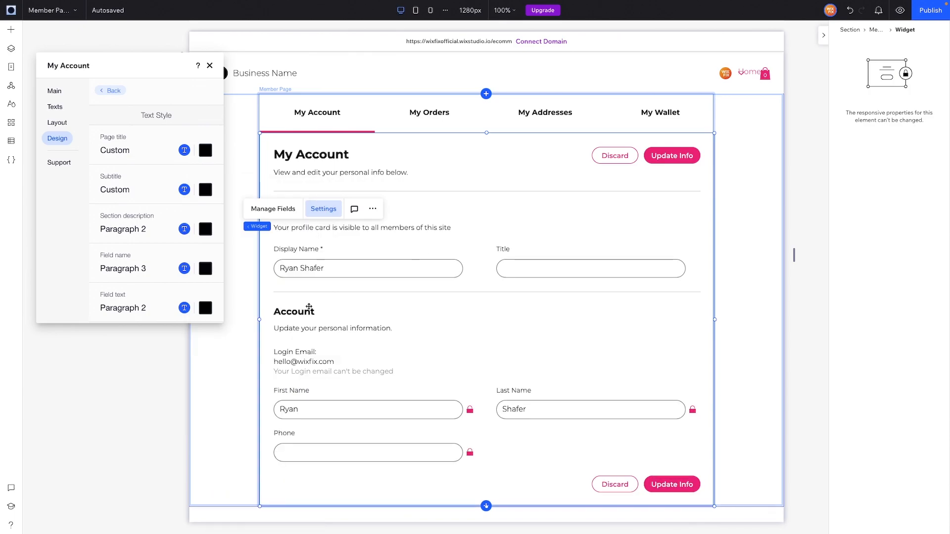
click(209, 65)
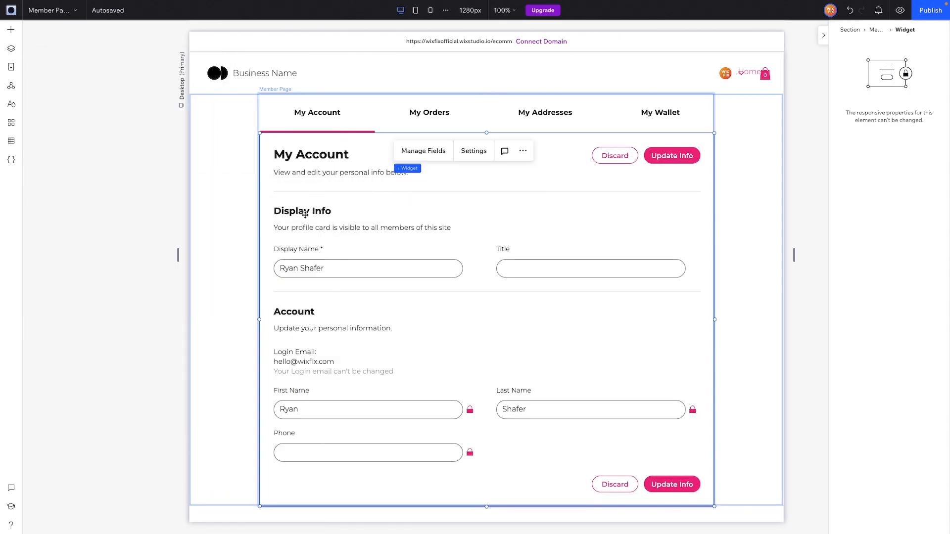